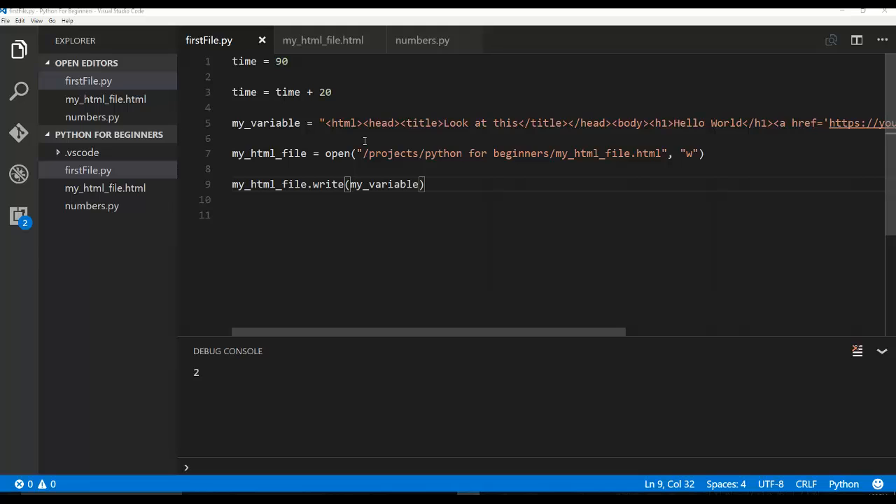
{"action": "mouse_move", "coordinate": [362, 68]}
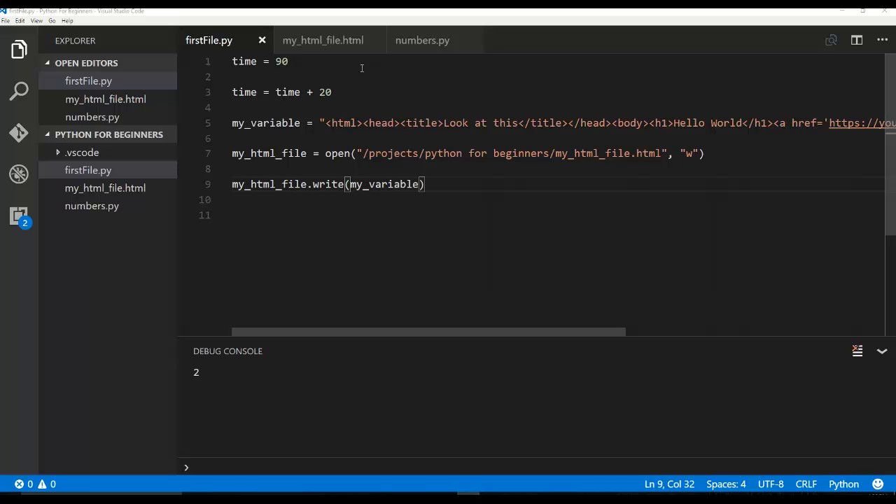
Move my_variable's HTML markup onto its own line below the assignment.
{"action": "left_click_drag", "start_coordinate": [320, 123], "coordinate": [452, 123]}
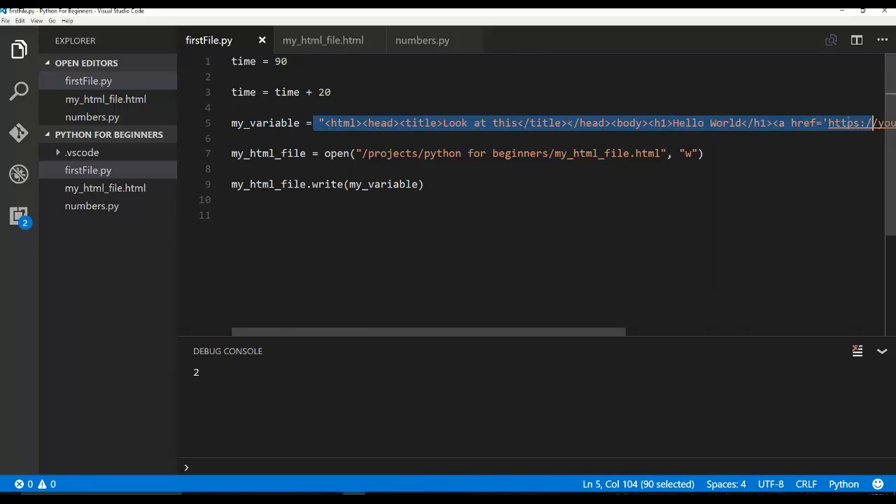
{"action": "left_click", "coordinate": [238, 138]}
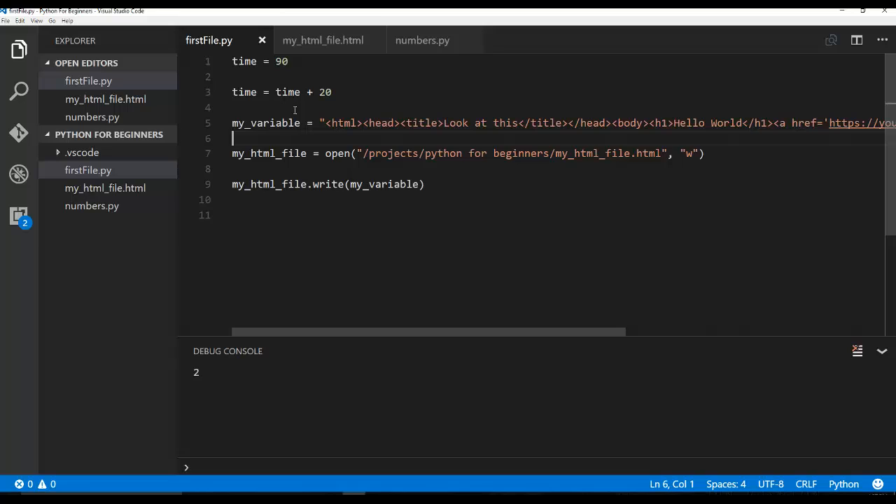
{"action": "mouse_move", "coordinate": [324, 123]}
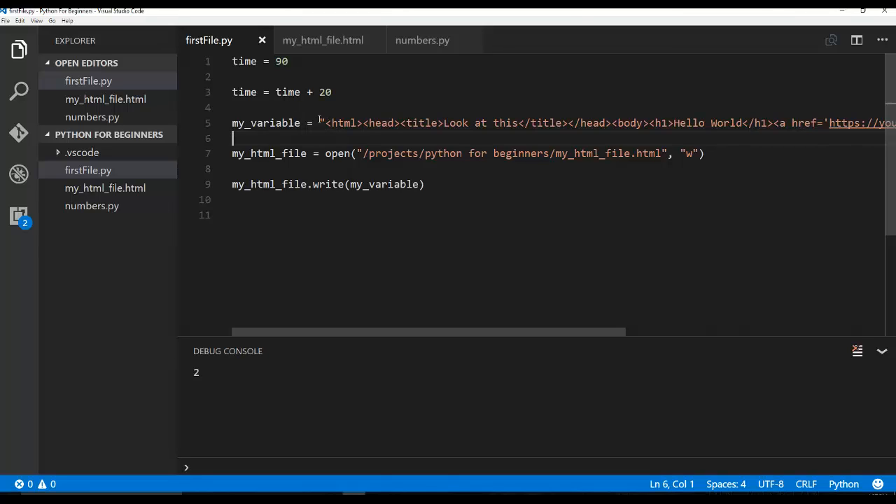
{"action": "mouse_move", "coordinate": [317, 123]}
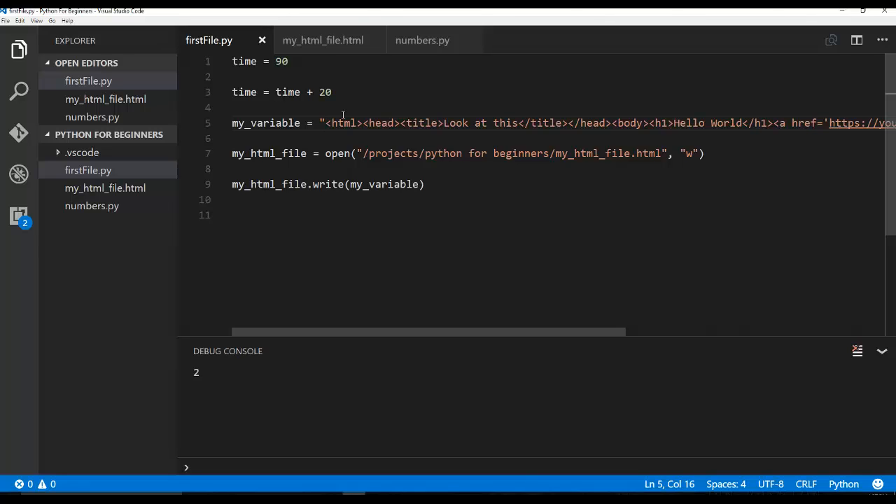
{"action": "type", "text": "'''"}
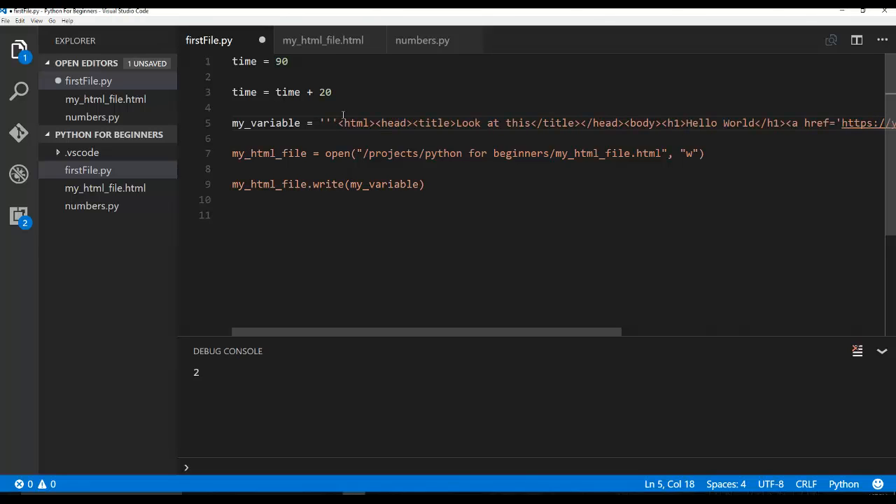
{"action": "key", "text": "Enter"}
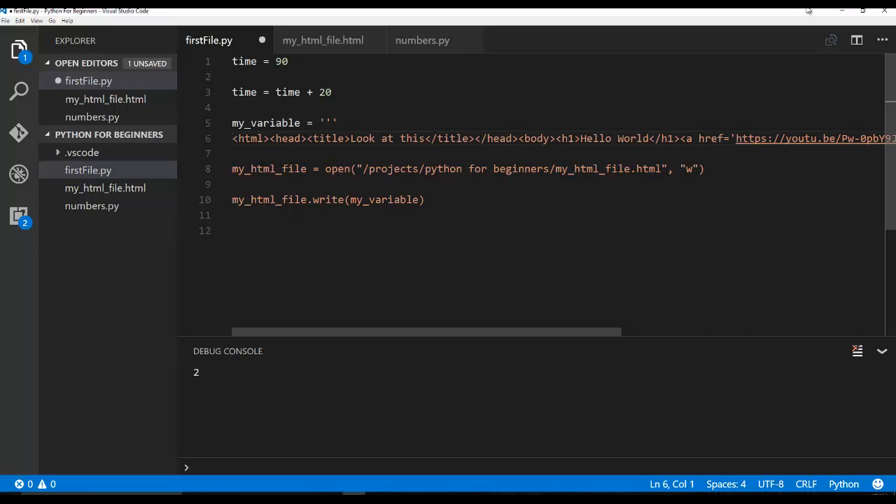
{"action": "left_click_drag", "start_coordinate": [427, 331], "coordinate": [553, 331]}
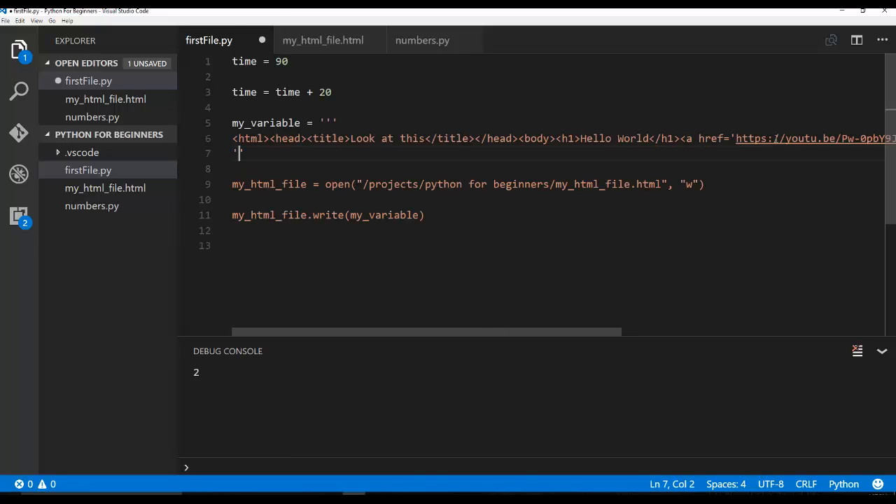
Replace the string's quotes with ''' triple single quotes around the indented markup.
{"action": "type", "text": "''"}
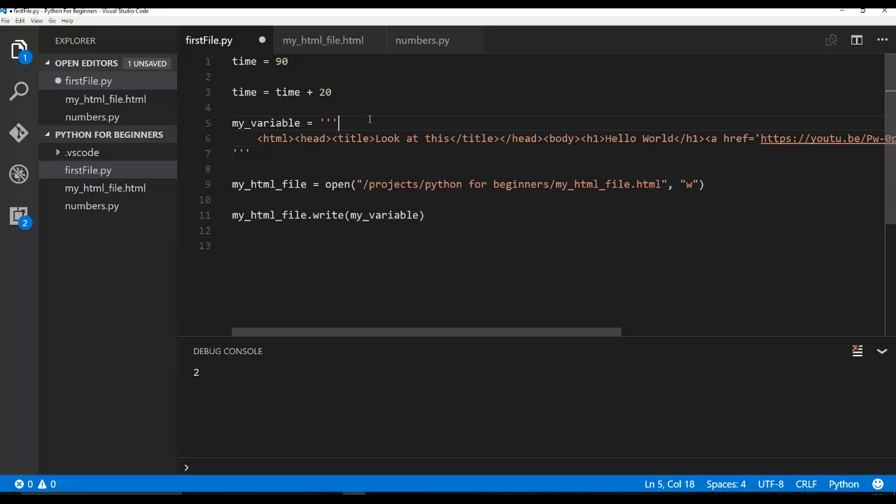
{"action": "key", "text": "Backspace"}
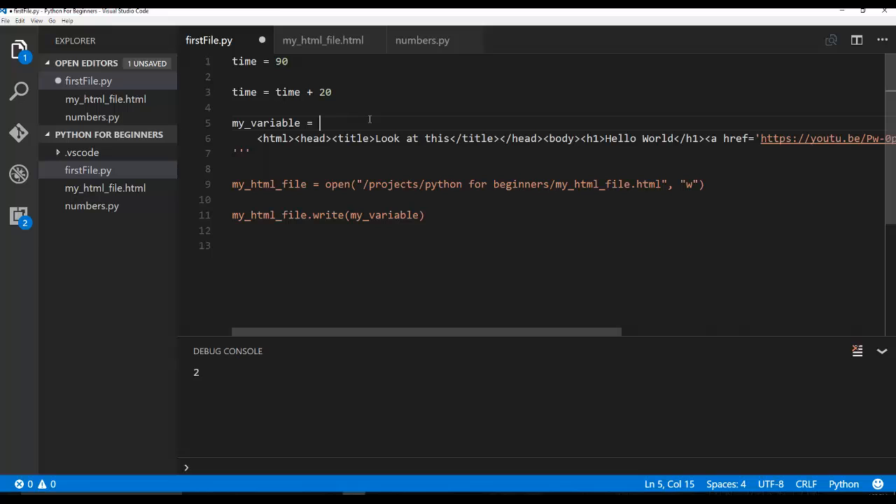
{"action": "type", "text": "\"\"\""}
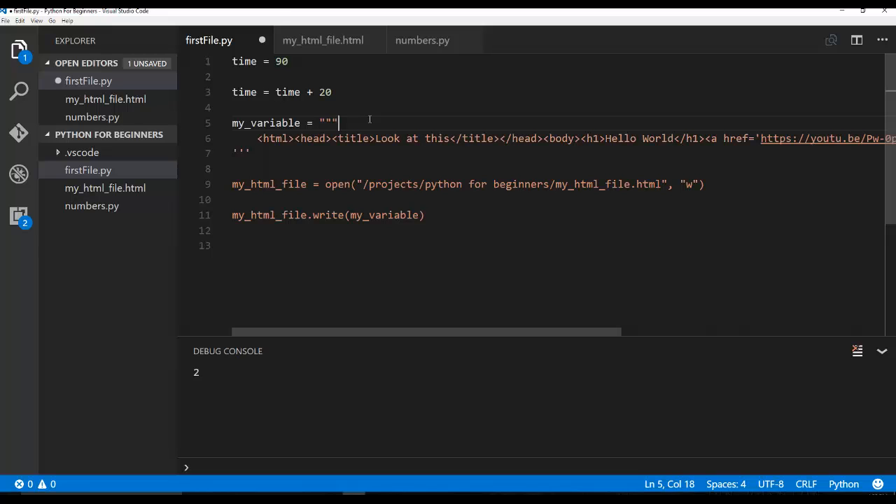
{"action": "key", "text": "BackSpace"}
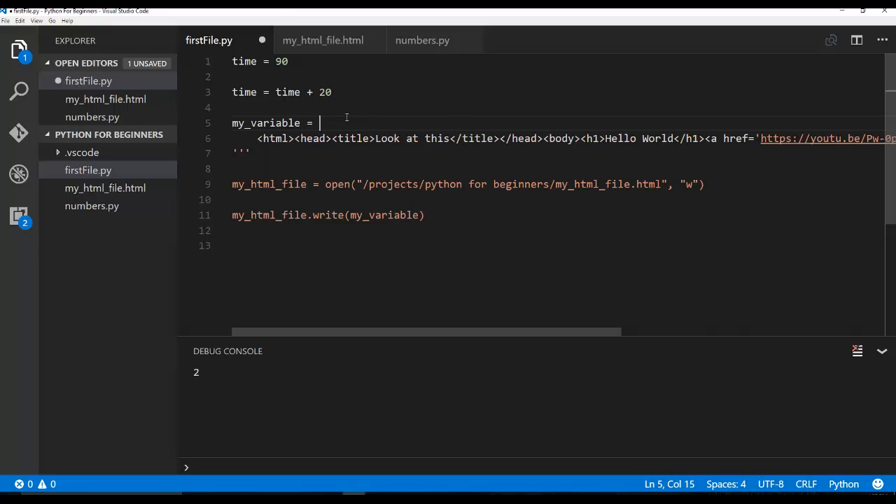
{"action": "type", "text": "'''"}
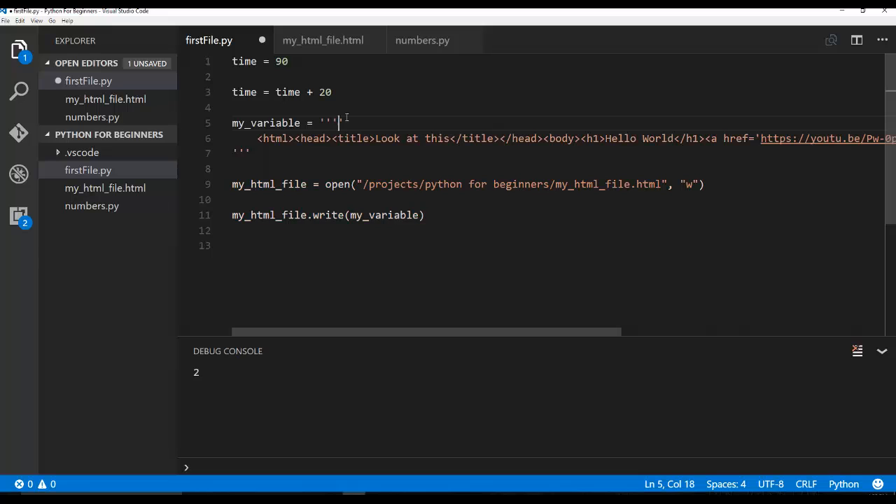
{"action": "mouse_move", "coordinate": [606, 11]}
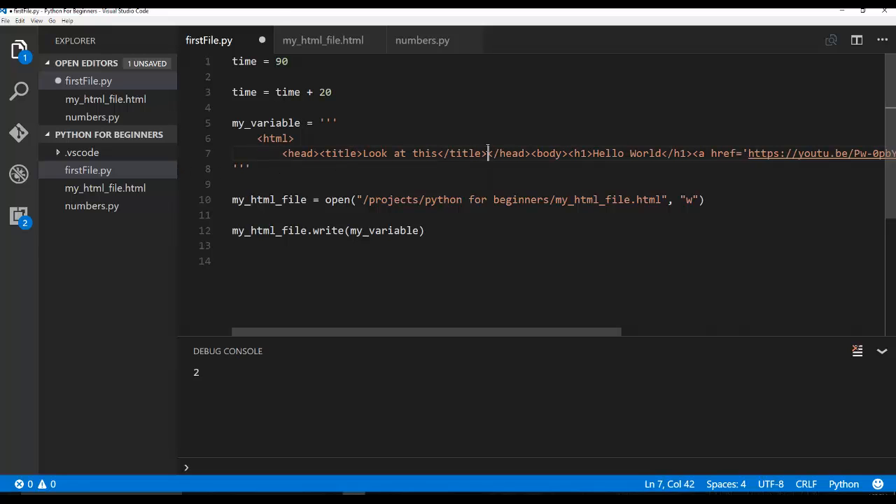
Split the HTML into nested tag lines, remove the link, and retitle the page 'testing'.
{"action": "key", "text": "Enter"}
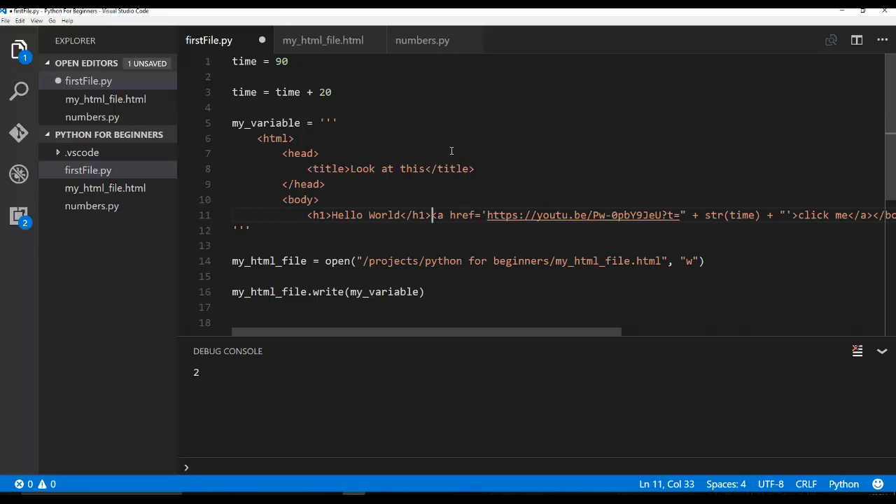
{"action": "key", "text": "Enter"}
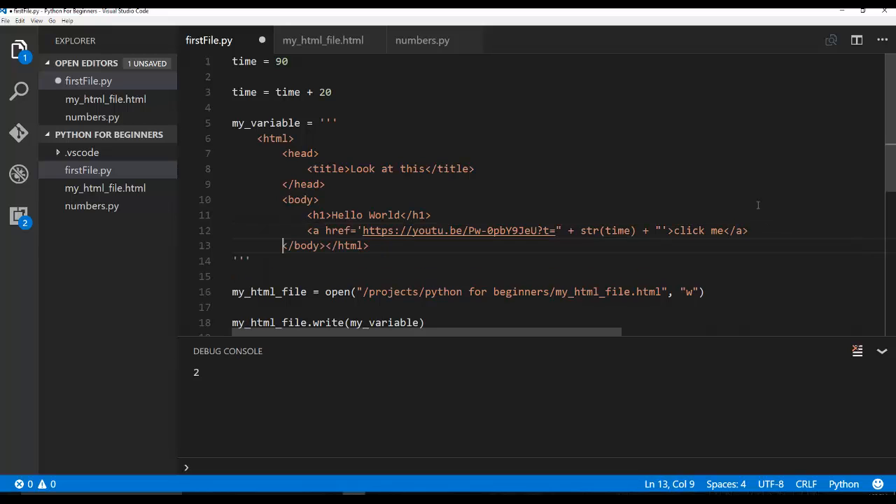
{"action": "left_click", "coordinate": [336, 245]}
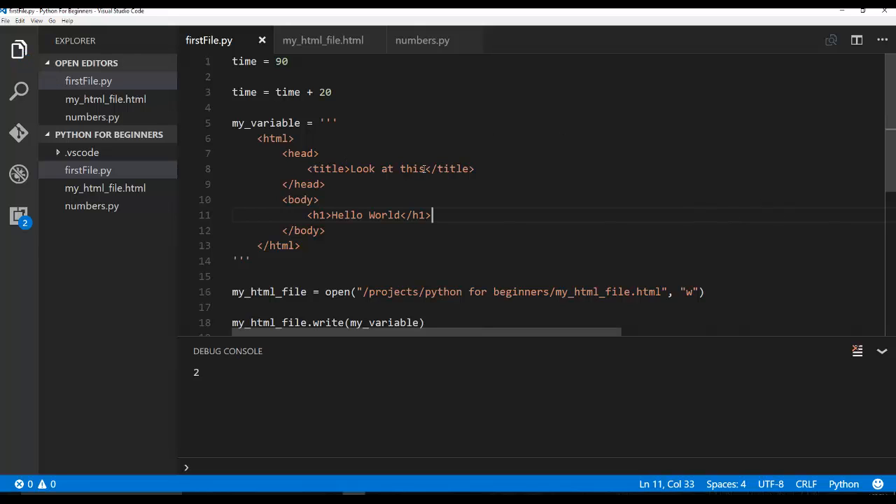
{"action": "left_click_drag", "start_coordinate": [351, 169], "coordinate": [426, 169]}
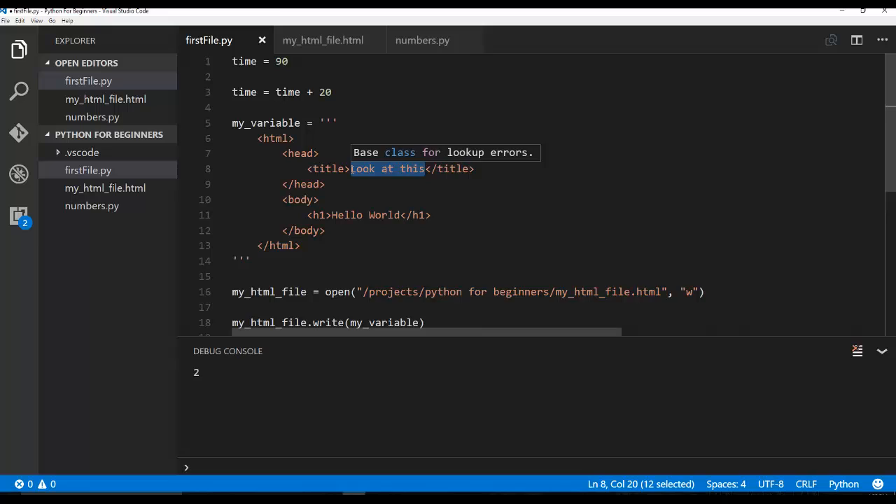
{"action": "type", "text": "testing"}
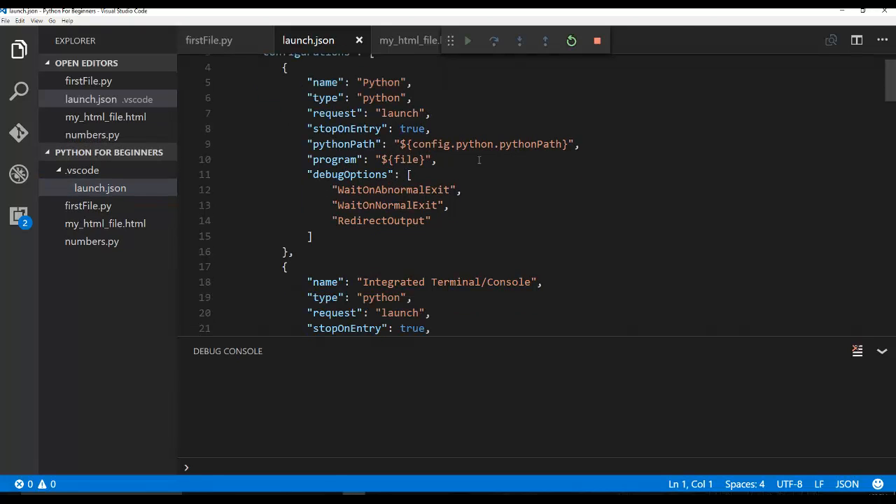
In launch.json, change each stopOnEntry value from true to false.
{"action": "scroll", "scroll_direction": "down", "scroll_amount": 3}
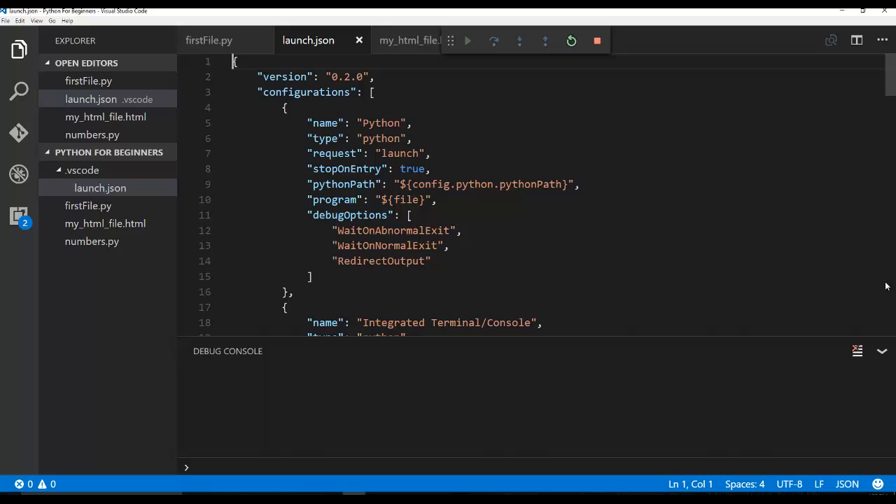
{"action": "scroll", "scroll_direction": "down", "scroll_amount": 3}
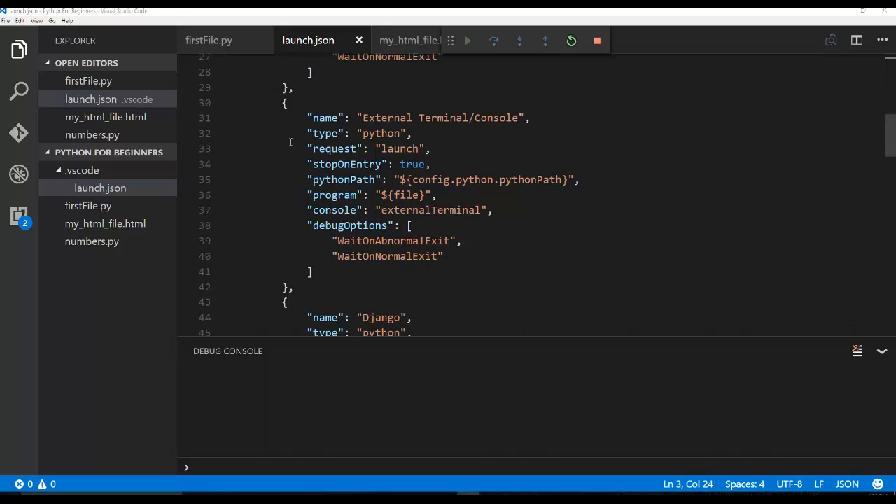
{"action": "double_click", "coordinate": [412, 164]}
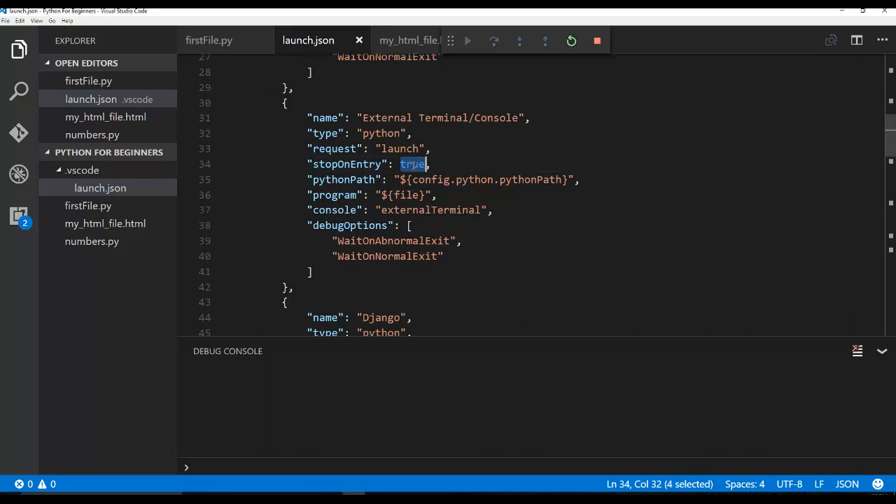
{"action": "type", "text": "false"}
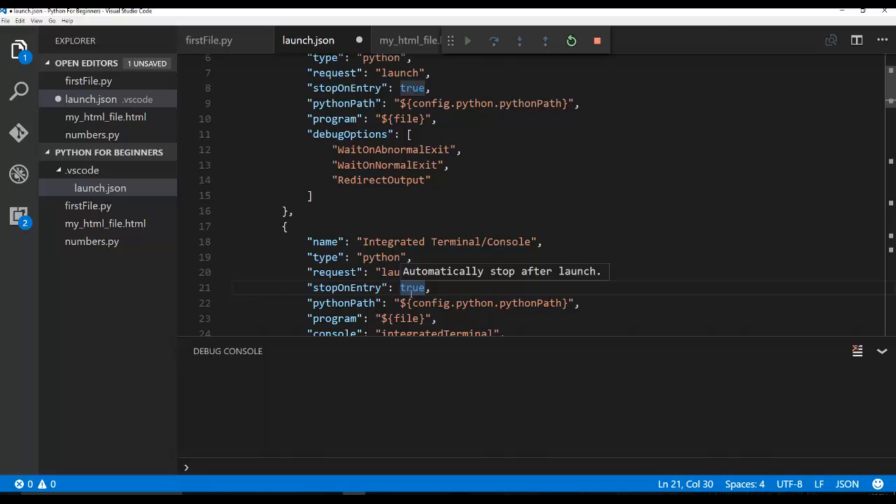
{"action": "type", "text": "false"}
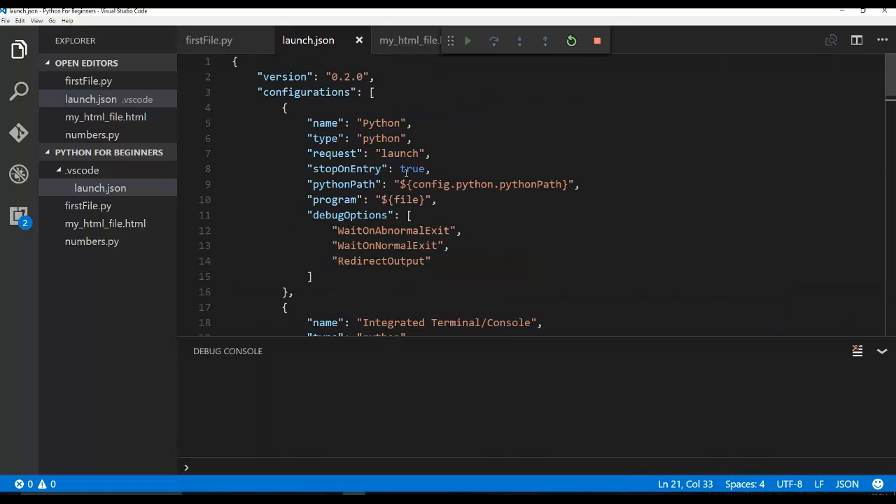
{"action": "type", "text": "false"}
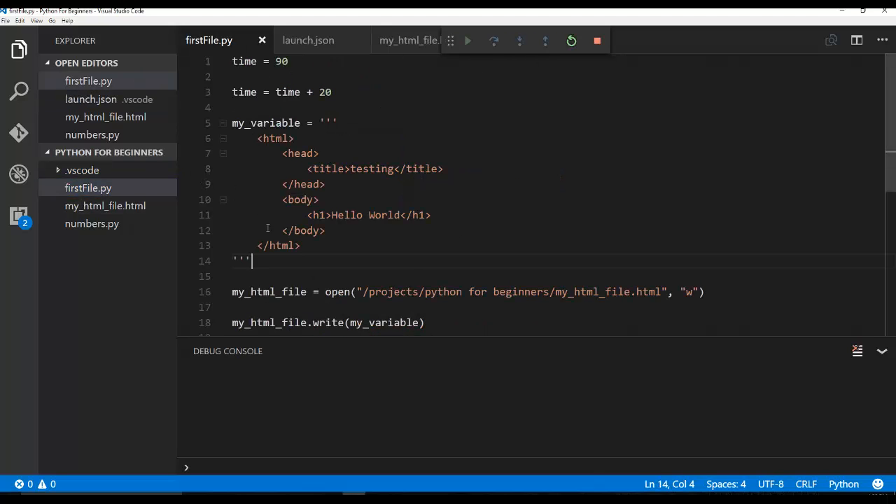
Stop the running firstFile.py debug session with the debug toolbar's Stop button.
{"action": "left_click", "coordinate": [185, 215]}
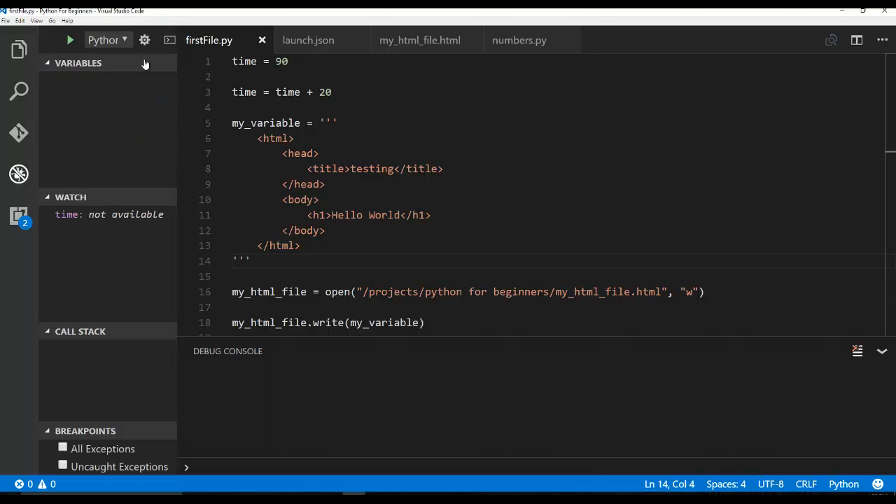
{"action": "left_click", "coordinate": [69, 40]}
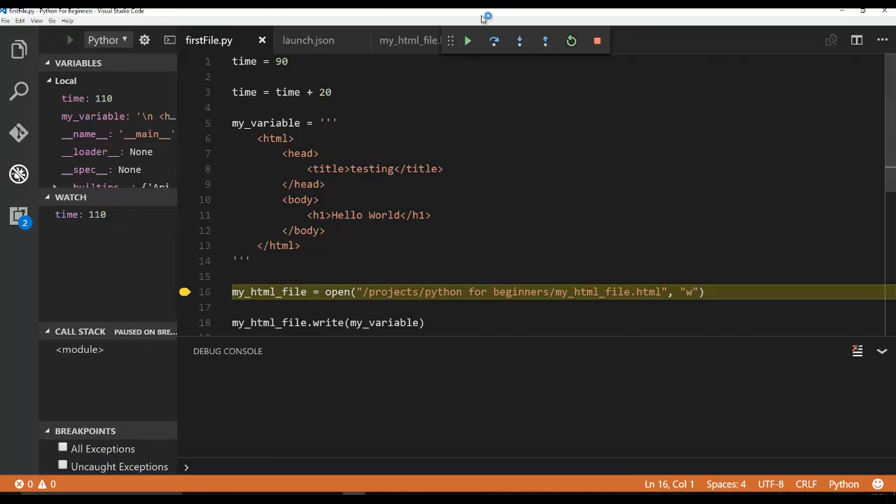
{"action": "left_click", "coordinate": [596, 39]}
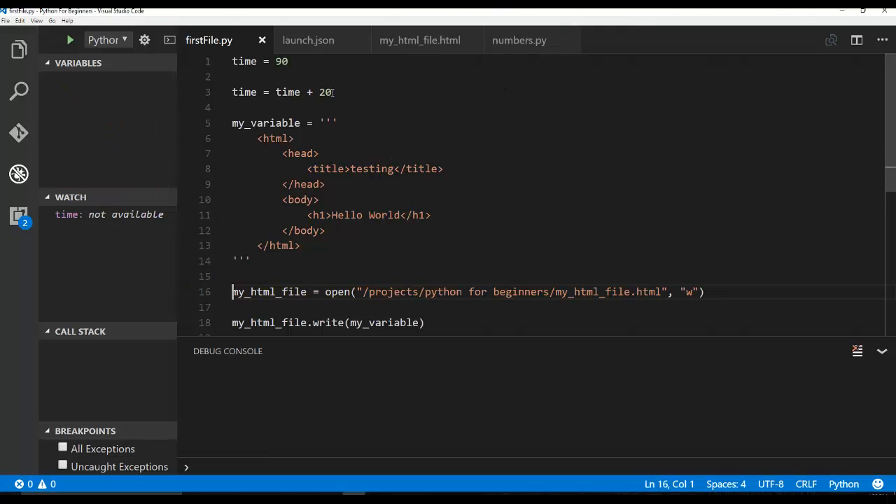
{"action": "mouse_move", "coordinate": [523, 390]}
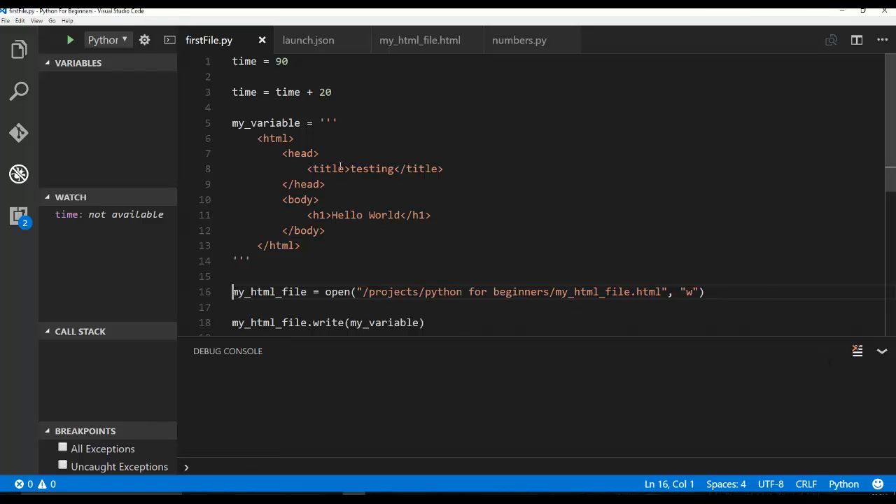
Retitle the page 'Look at this' and add my_html_file.close() at the end.
{"action": "left_click_drag", "start_coordinate": [281, 154], "coordinate": [301, 246]}
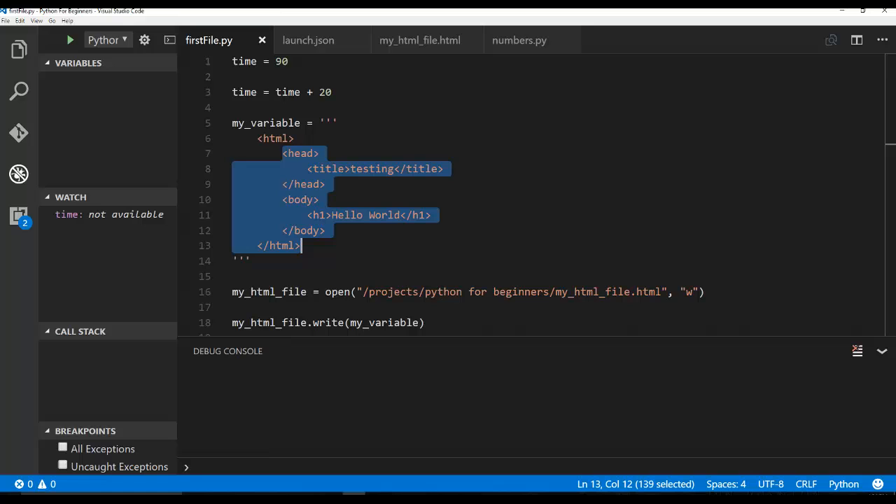
{"action": "type", "text": "Look at this"}
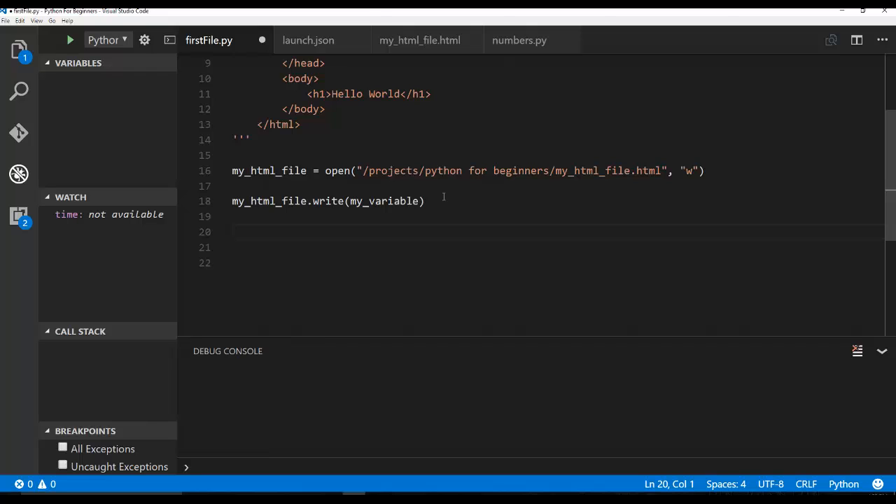
{"action": "type", "text": "my_html_file"}
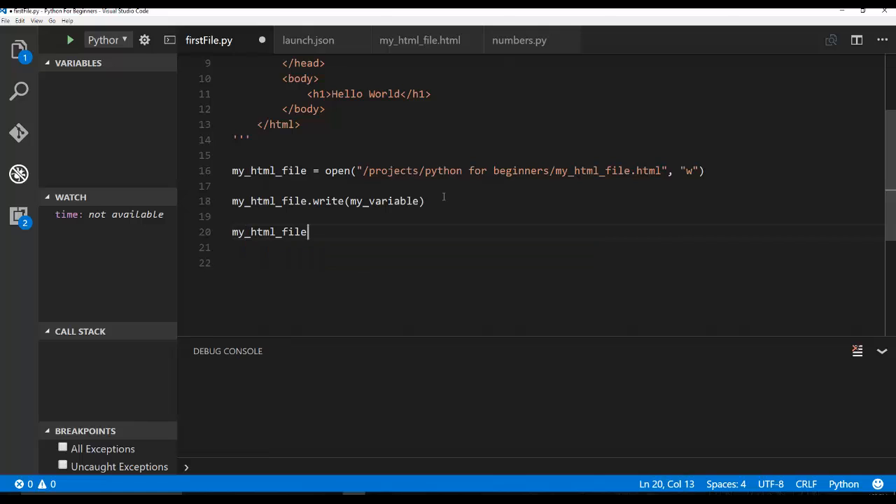
{"action": "type", "text": ".close()"}
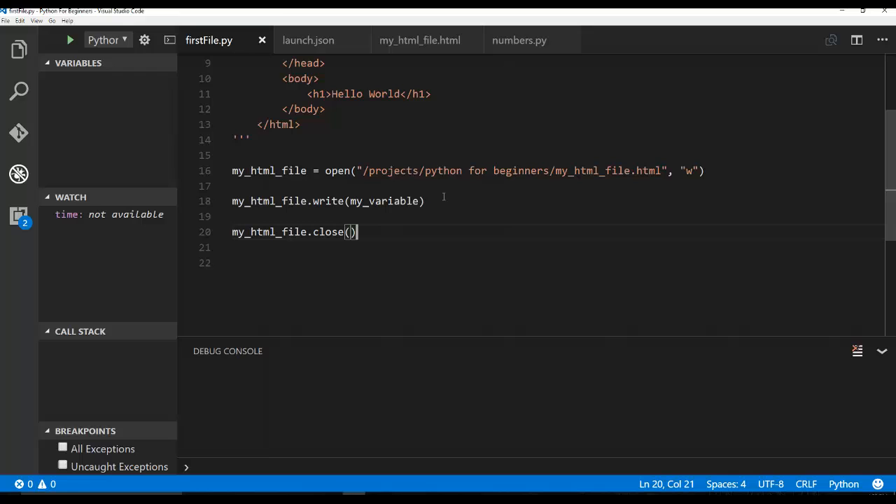
{"action": "mouse_move", "coordinate": [319, 153]}
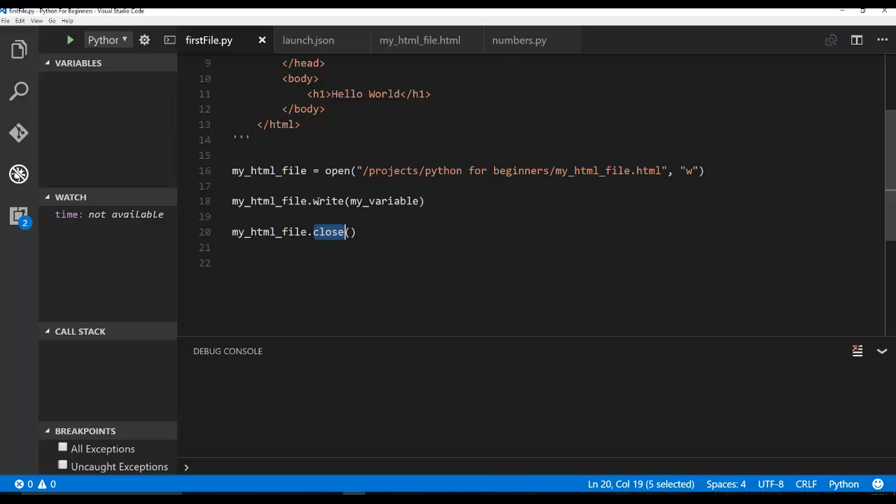
{"action": "left_click", "coordinate": [346, 201]}
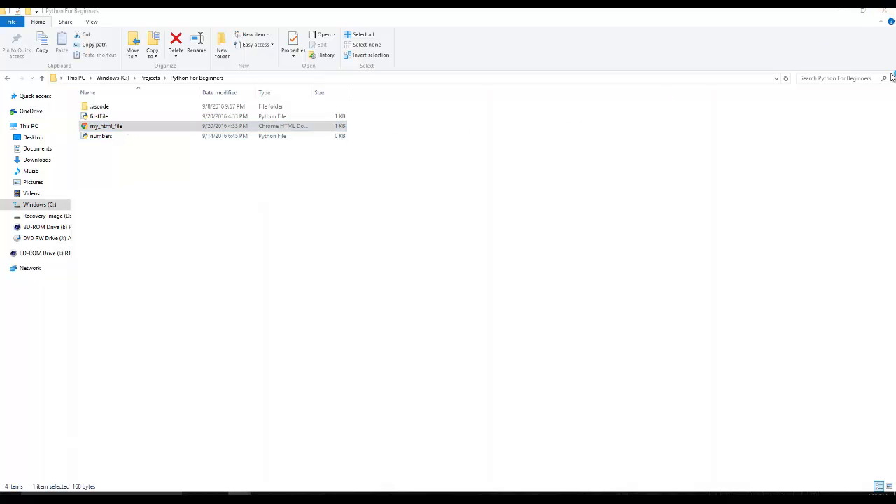
Open my_html_file from C:\Projects\Python For Beginners in Chrome.
{"action": "double_click", "coordinate": [106, 126]}
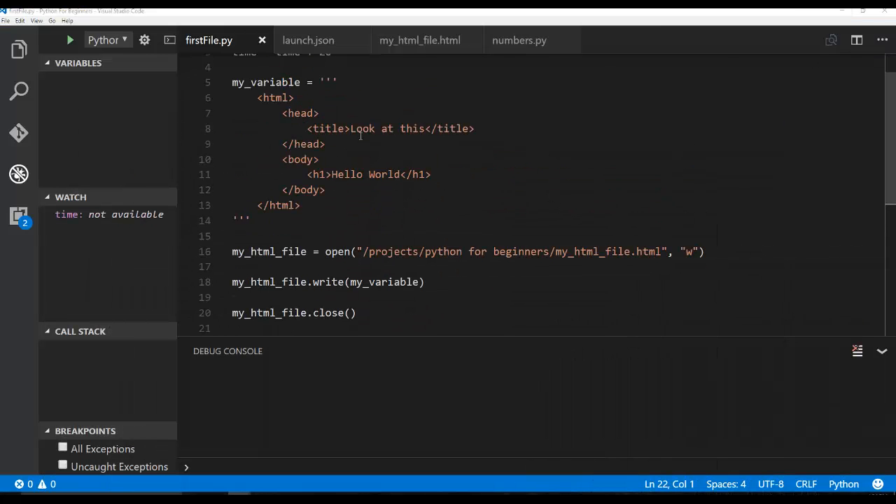
Select the time-variable lines at the top of firstFile.py to overwrite them.
{"action": "left_click_drag", "start_coordinate": [351, 128], "coordinate": [423, 128]}
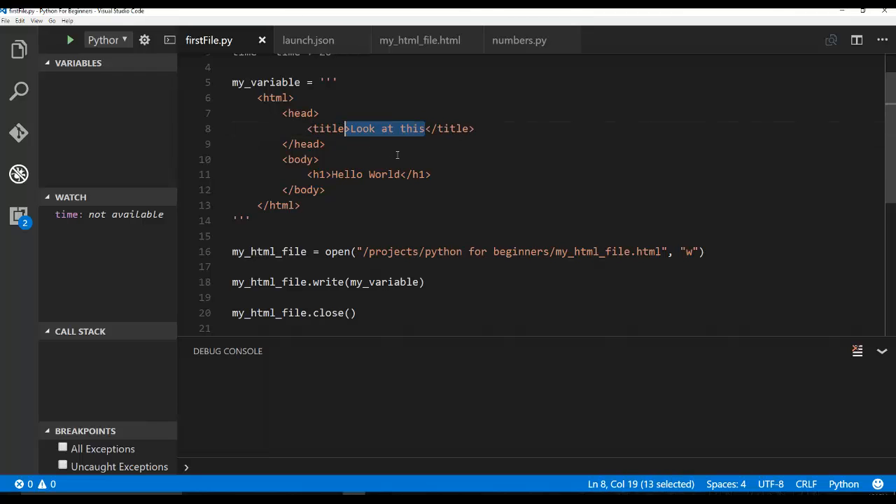
{"action": "left_click", "coordinate": [320, 159]}
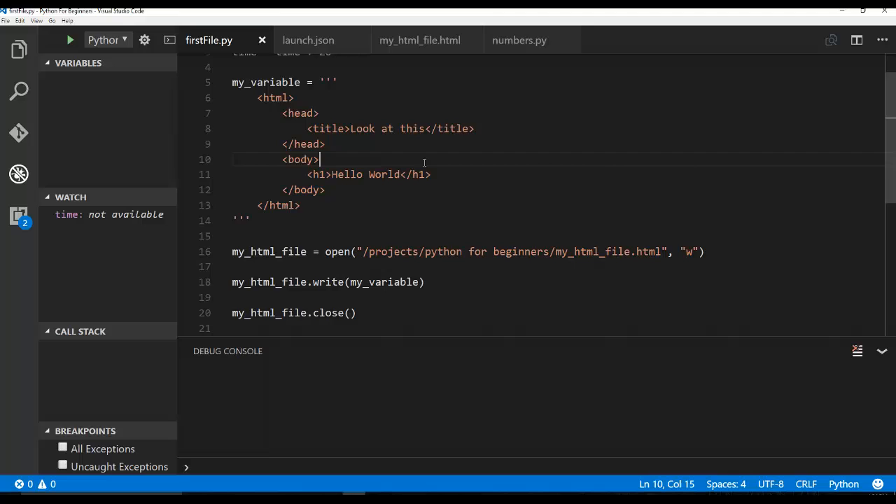
{"action": "scroll", "scroll_direction": "down", "scroll_amount": 3}
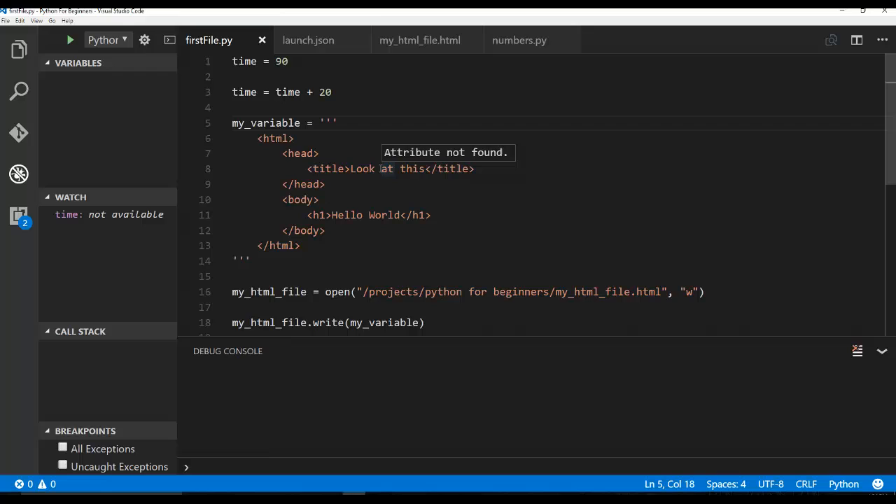
{"action": "left_click", "coordinate": [301, 245]}
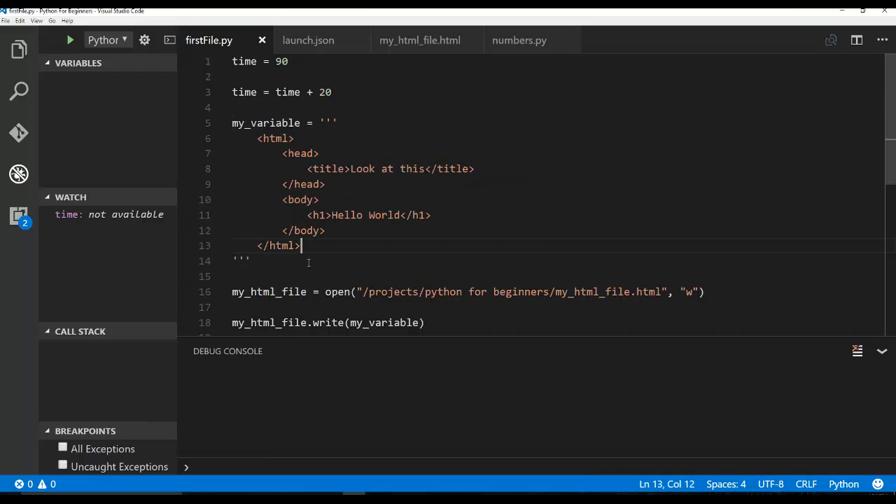
{"action": "left_click", "coordinate": [338, 215]}
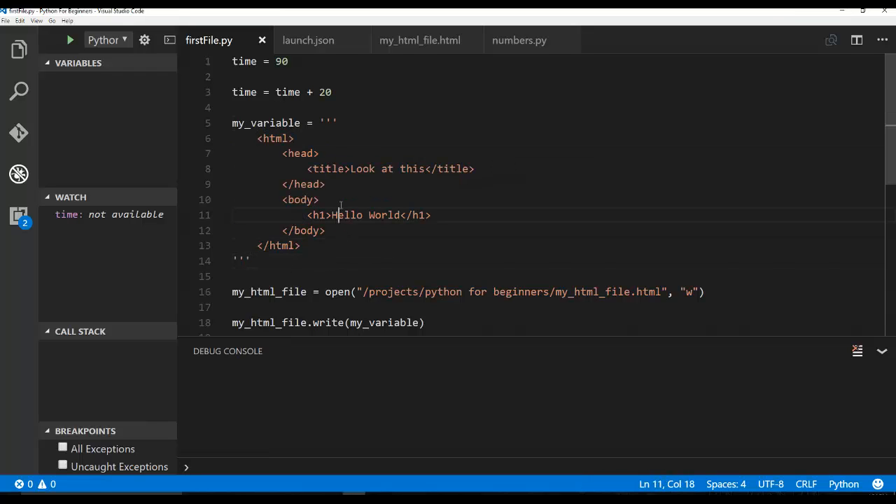
{"action": "left_click", "coordinate": [320, 199]}
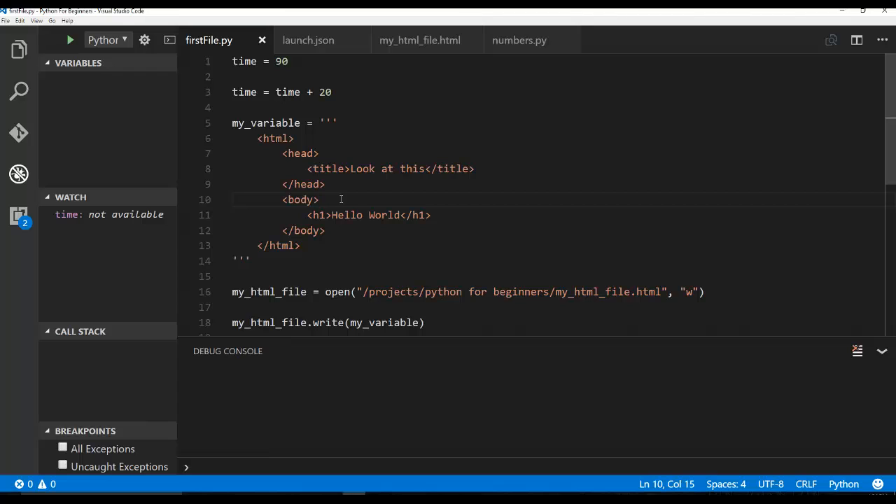
{"action": "double_click", "coordinate": [244, 92]}
{"action": "type", "text": "m"}
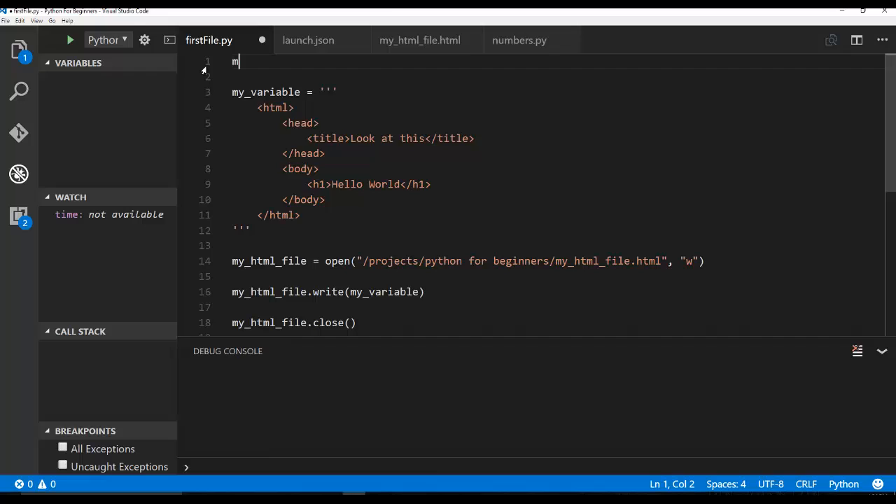
Type another_string = "testing" on line 1, then add and delete a trial concatenation line.
{"action": "type", "text": "another_stri"}
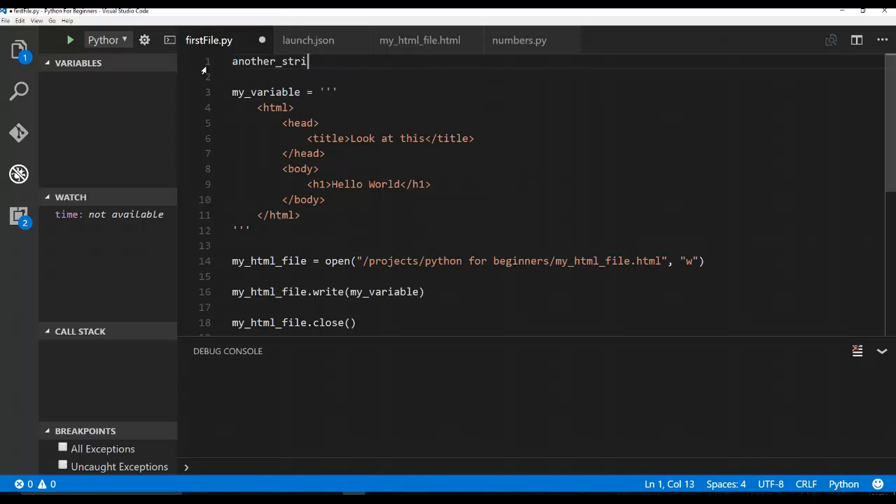
{"action": "type", "text": "ng = \"testing\""}
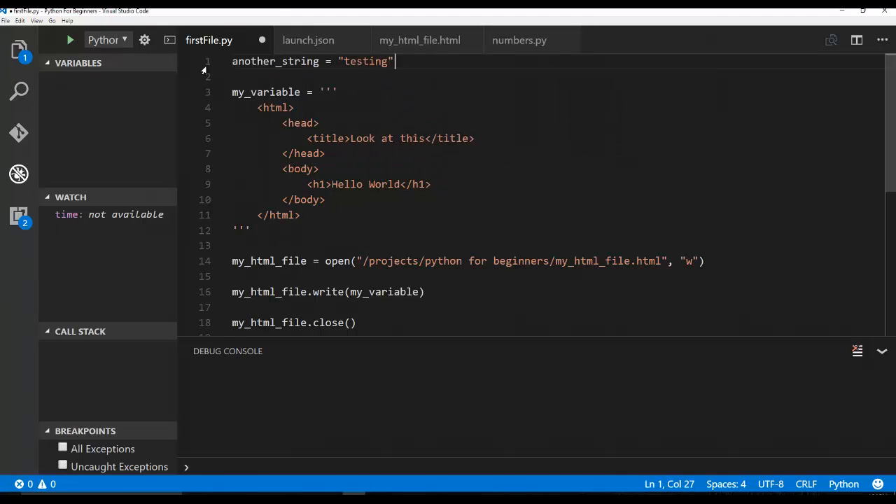
{"action": "key", "text": "enter"}
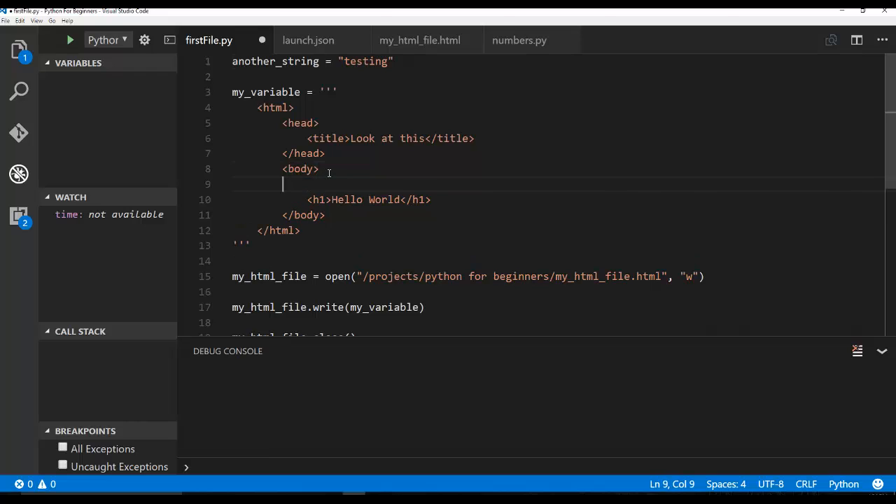
{"action": "type", "text": "''' + testing +"}
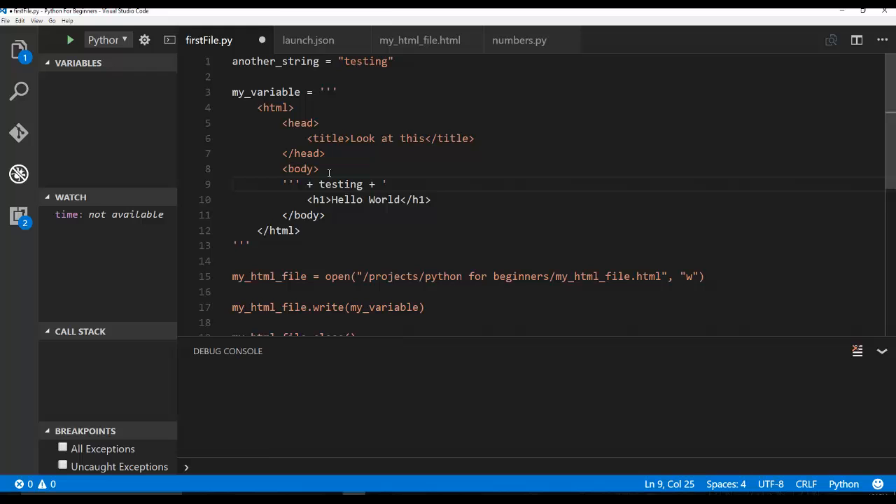
{"action": "type", "text": "''"}
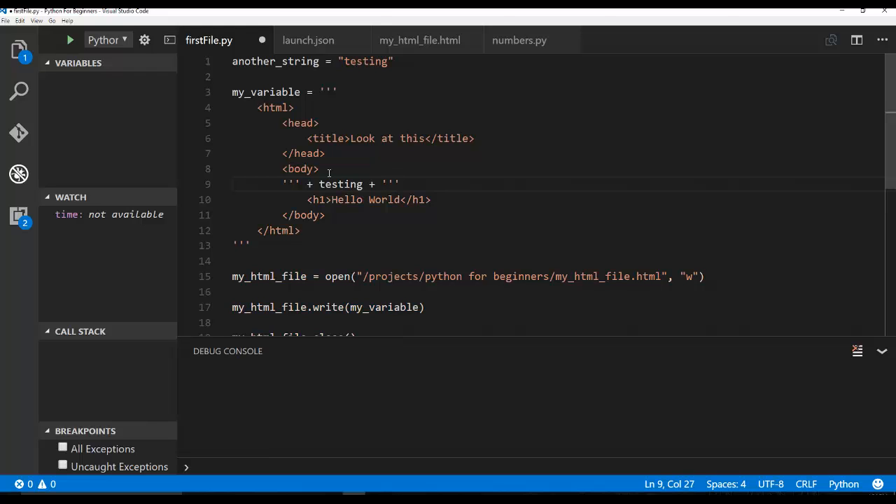
{"action": "left_click_drag", "start_coordinate": [294, 185], "coordinate": [399, 184]}
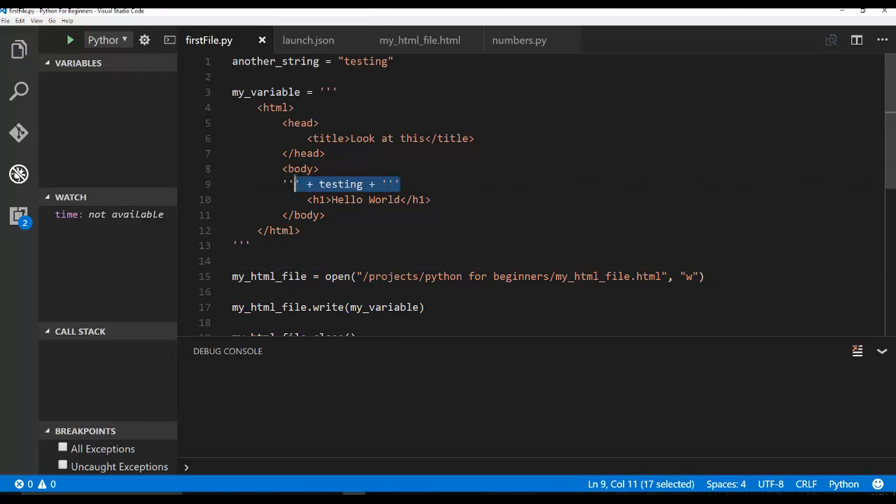
{"action": "double_click", "coordinate": [340, 184]}
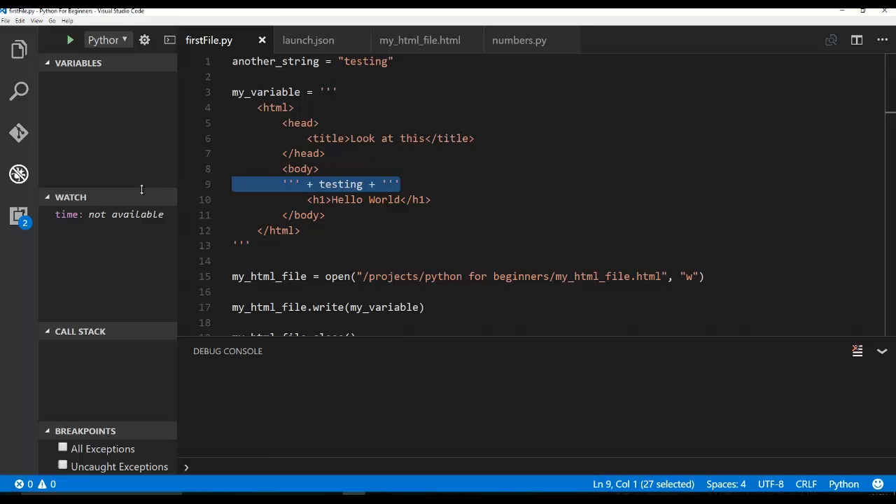
{"action": "key", "text": "Delete"}
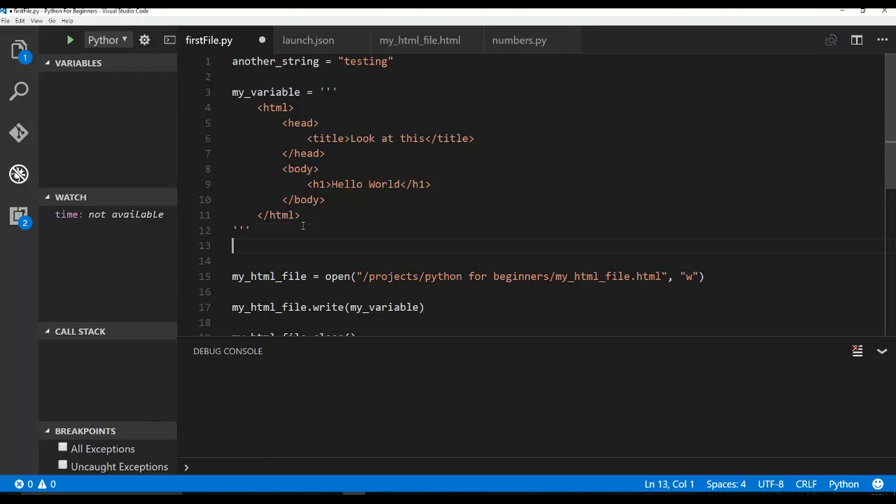
Type print("%s ran over the hill") on a new line below the HTML string.
{"action": "key", "text": "enter"}
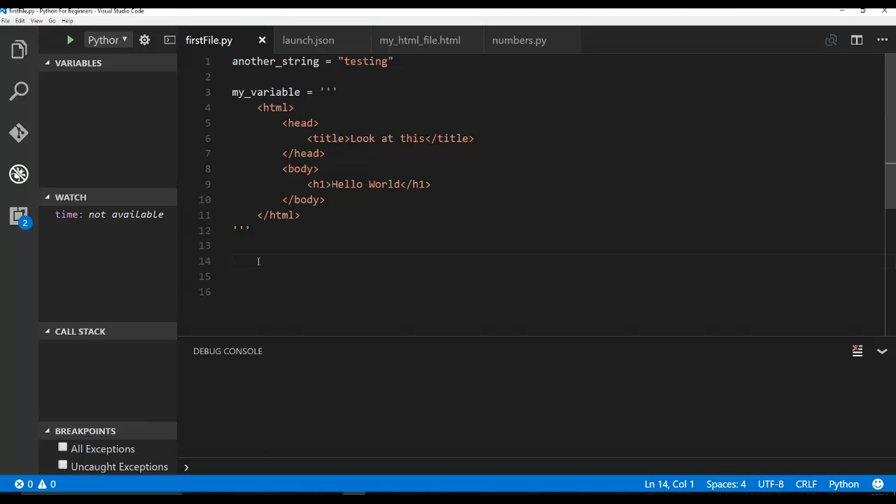
{"action": "type", "text": "print"}
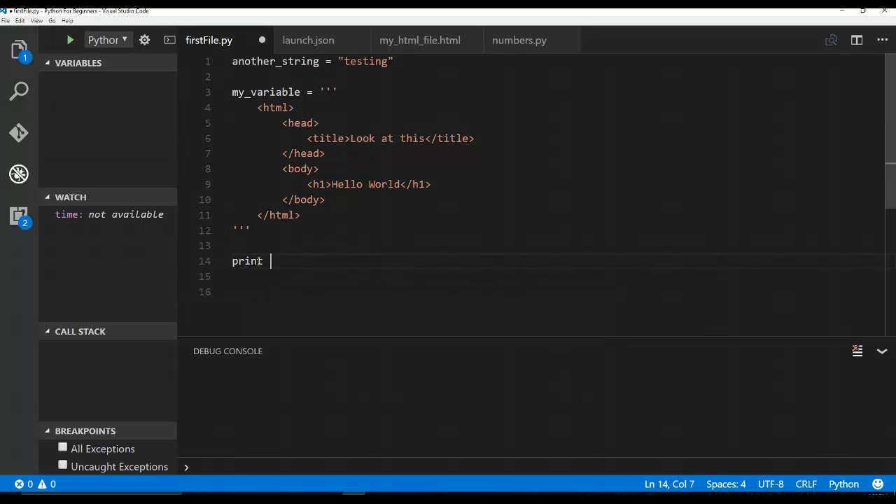
{"action": "type", "text": "("}
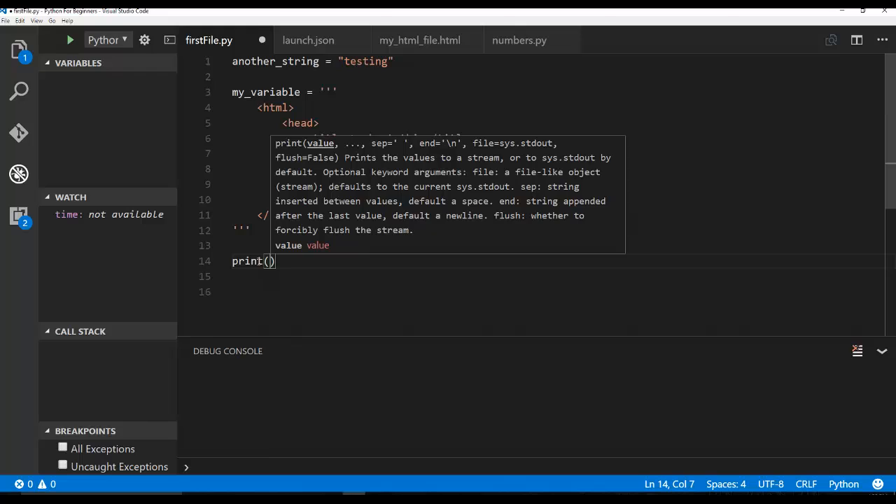
{"action": "type", "text": "\""}
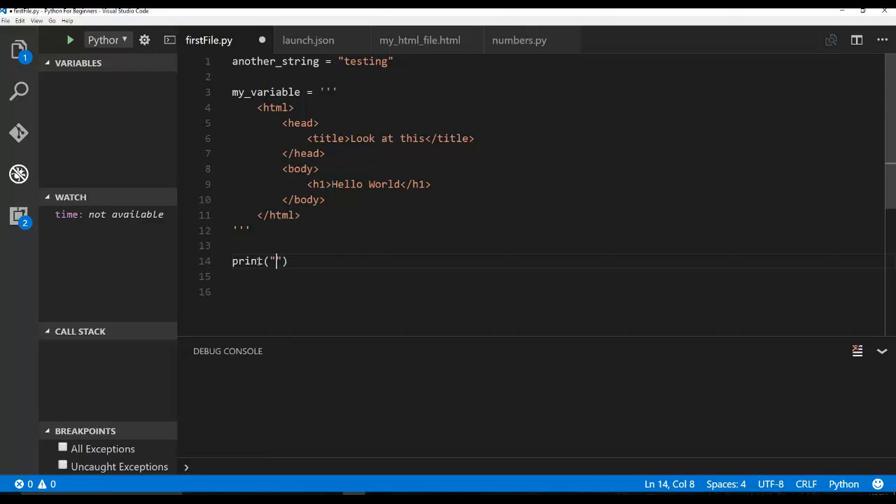
{"action": "type", "text": "%s"}
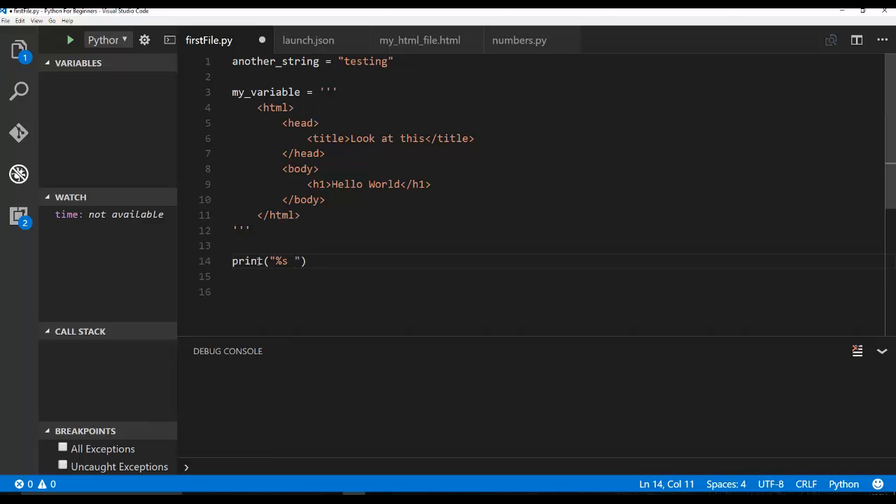
{"action": "type", "text": "ran over the hil"}
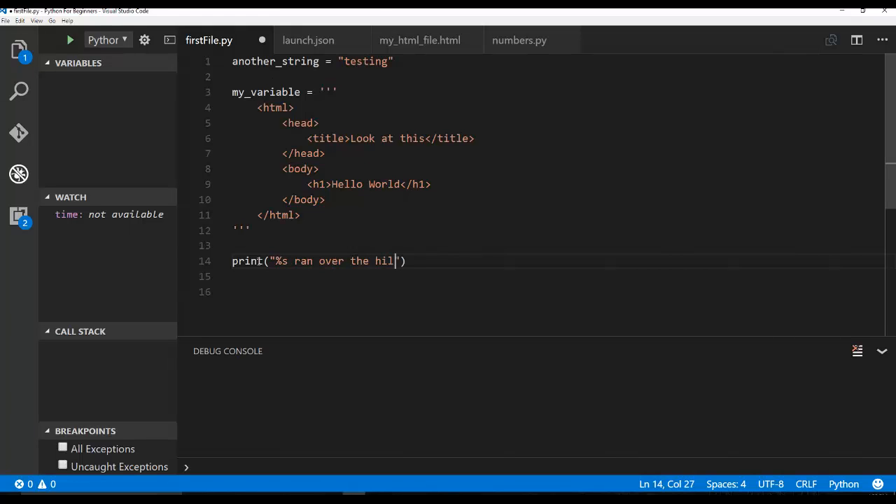
{"action": "double_click", "coordinate": [365, 61]}
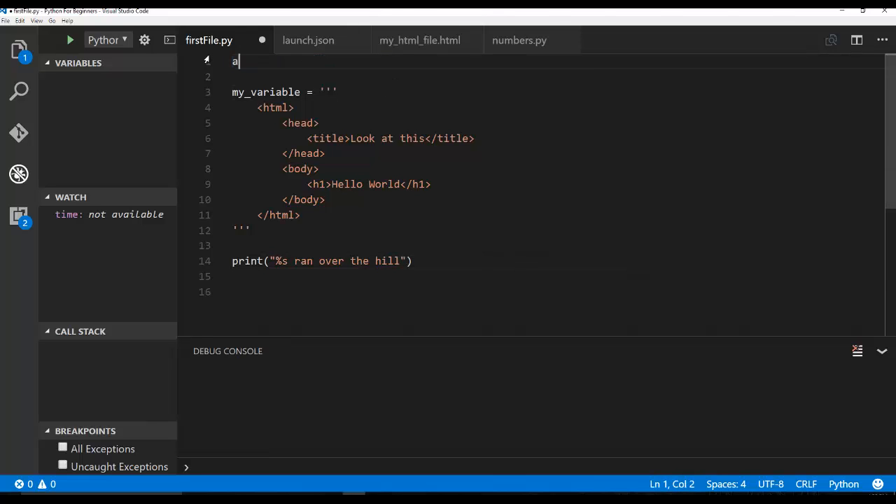
Change line 1 to animal = "cat" and format animal into the print string.
{"action": "type", "text": "nimal ="}
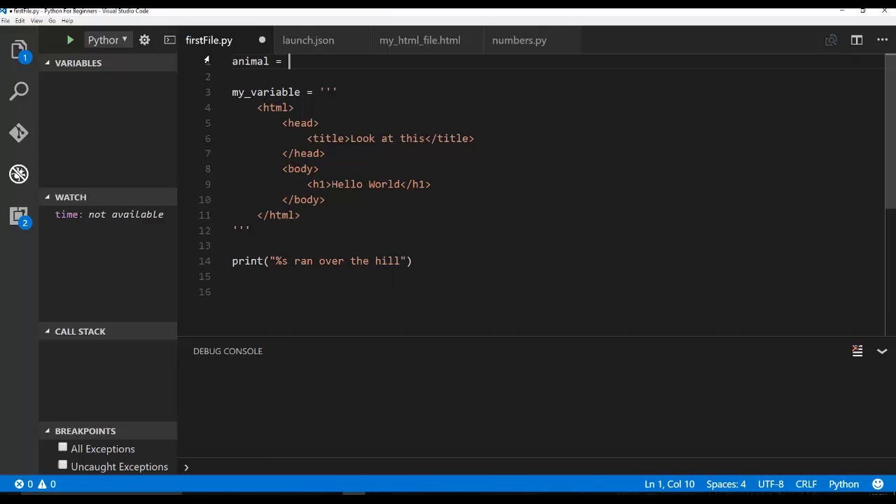
{"action": "type", "text": "\"cat\""}
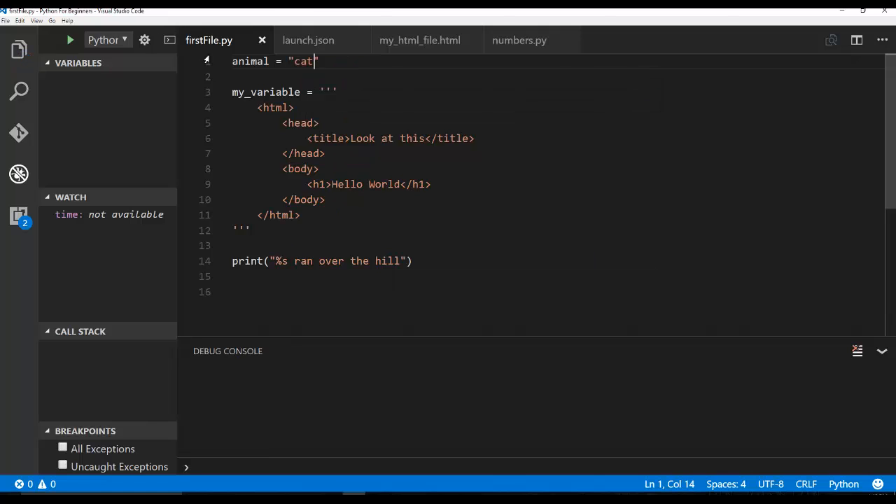
{"action": "triple_click", "coordinate": [273, 60]}
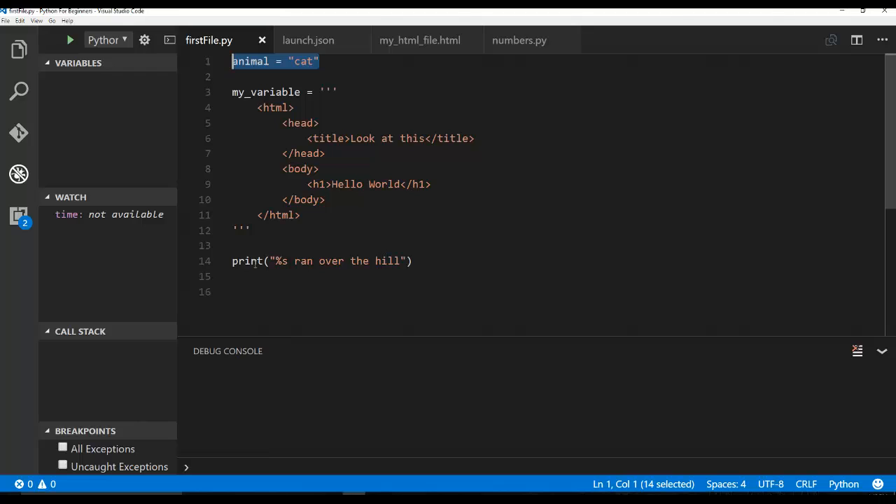
{"action": "left_click", "coordinate": [411, 261]}
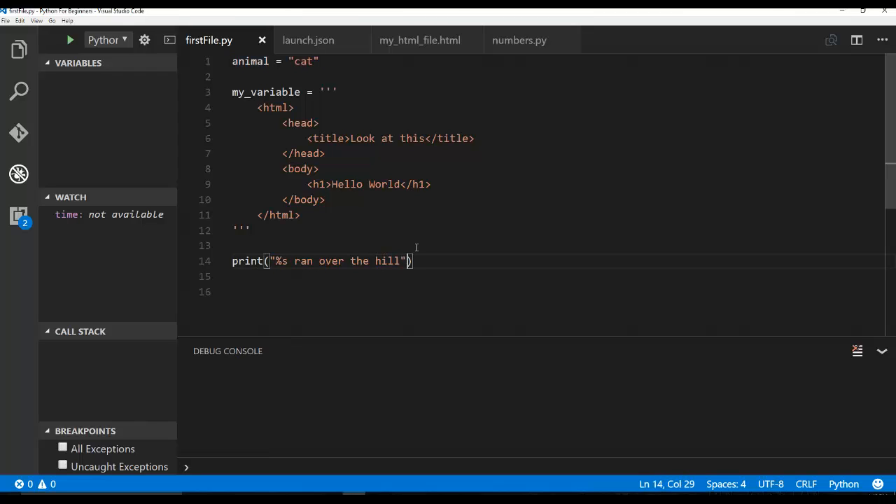
{"action": "type", "text": "&"}
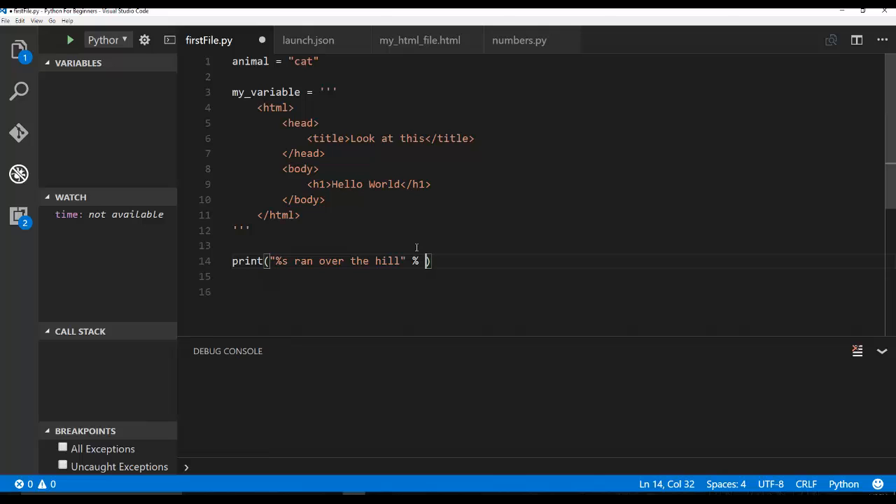
{"action": "type", "text": "animal"}
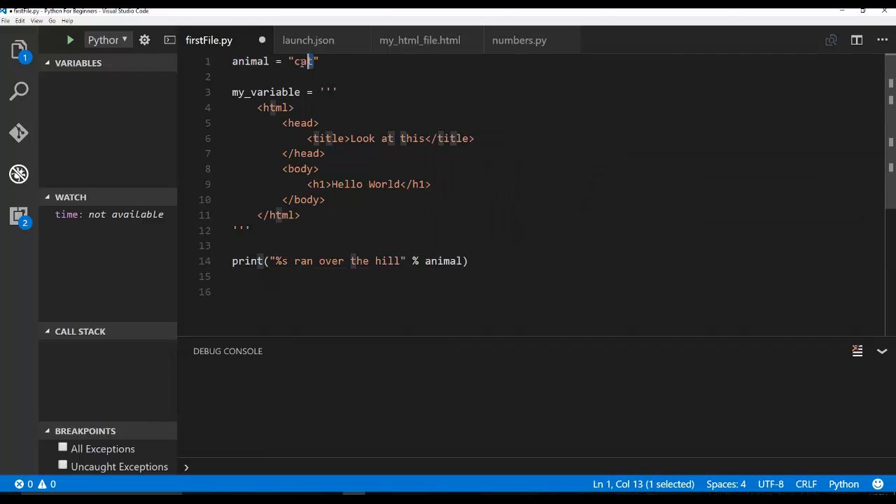
{"action": "double_click", "coordinate": [280, 260]}
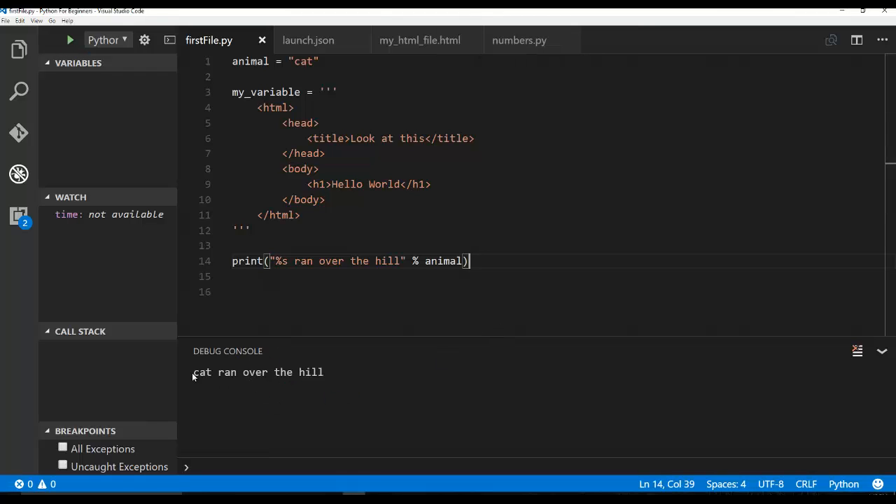
{"action": "mouse_move", "coordinate": [324, 334]}
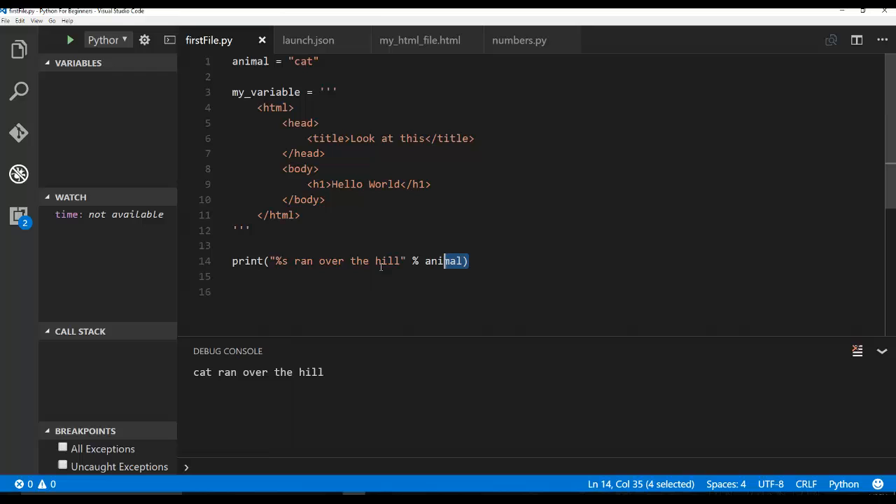
Select the word animal in the print line of firstFile.py.
{"action": "left_click", "coordinate": [293, 261]}
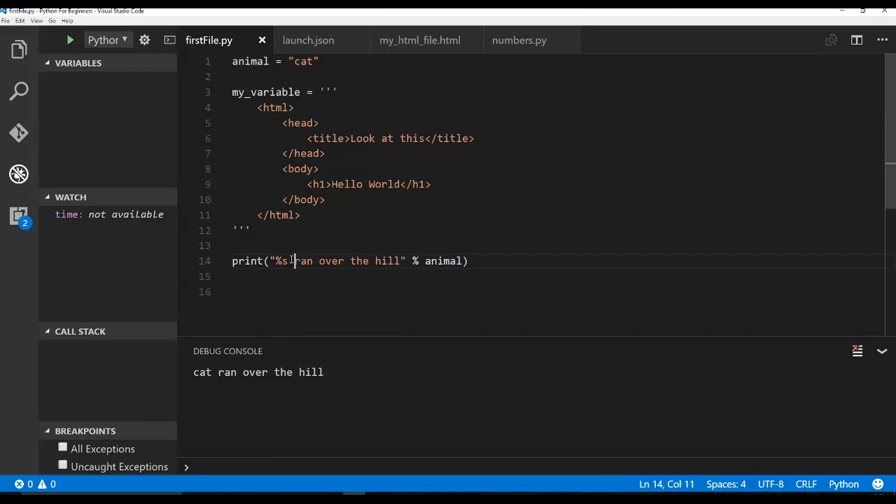
{"action": "double_click", "coordinate": [300, 62]}
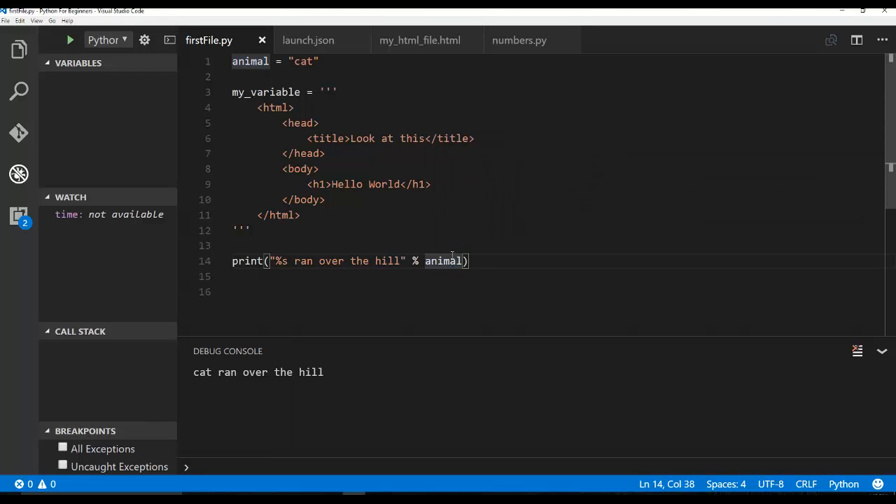
{"action": "mouse_move", "coordinate": [245, 260]}
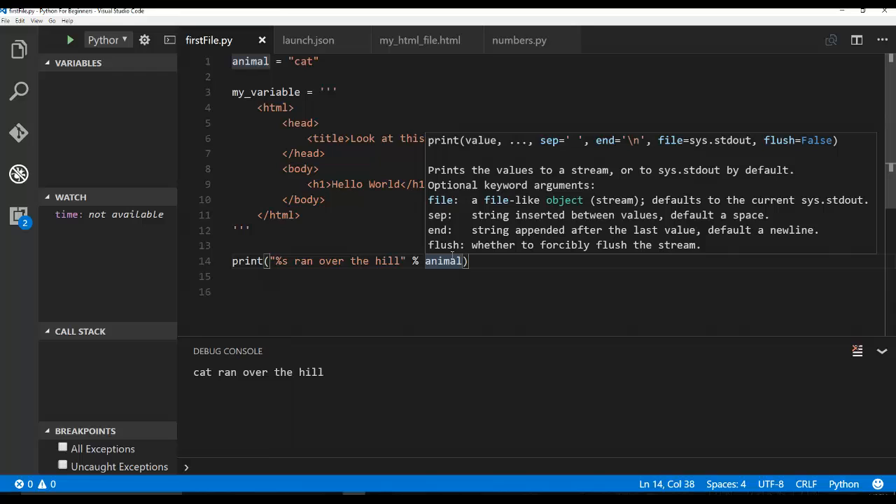
{"action": "mouse_move", "coordinate": [352, 233]}
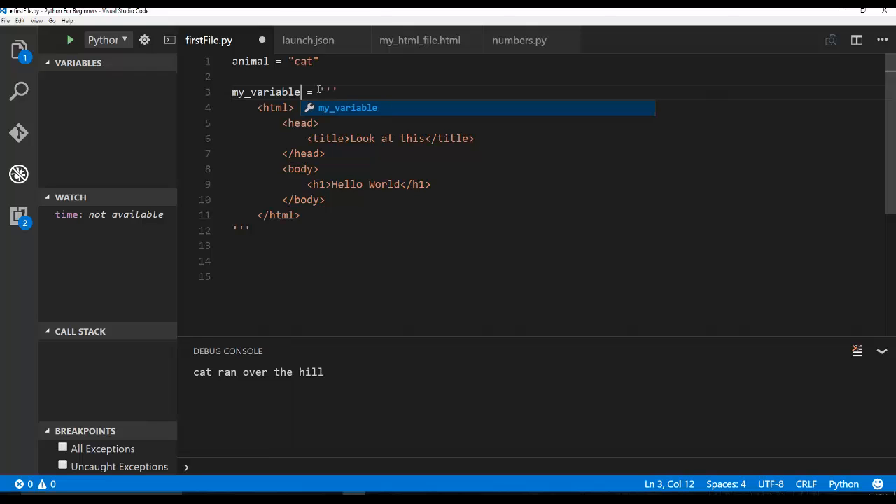
Try suffixes like 'adf' and '21' on my_variable, then revert the name.
{"action": "type", "text": "adf"}
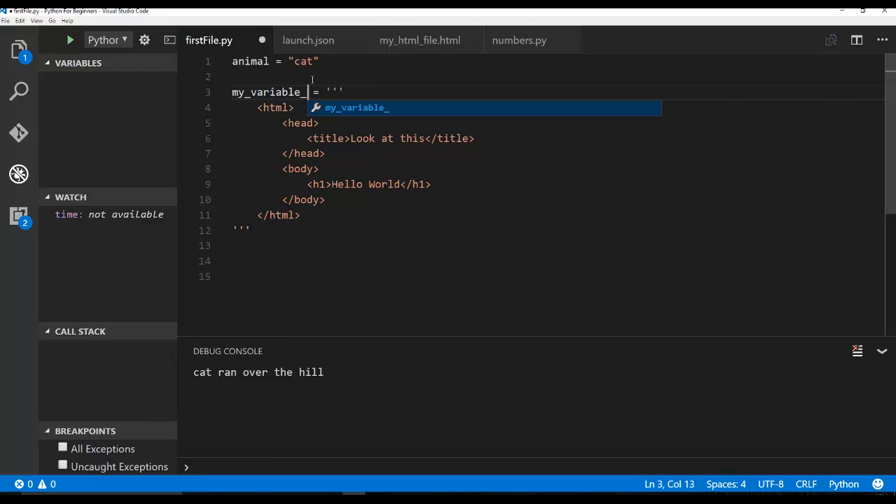
{"action": "type", "text": "21"}
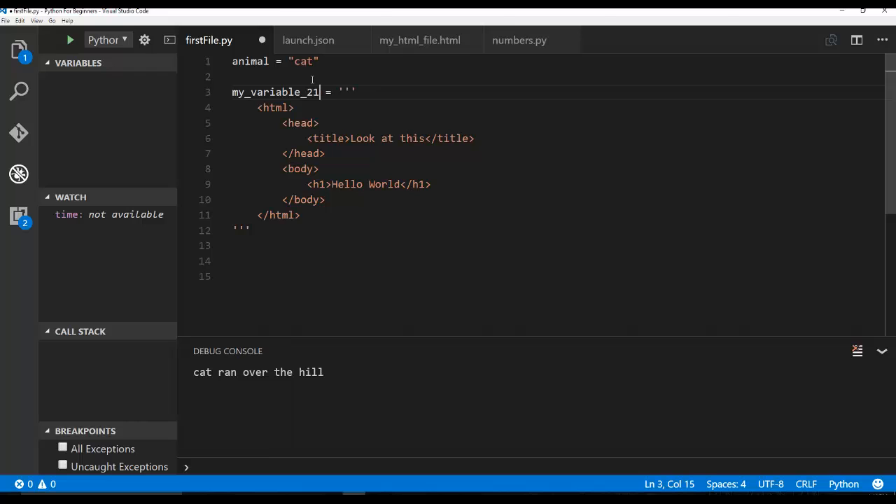
{"action": "key", "text": "BackSpace"}
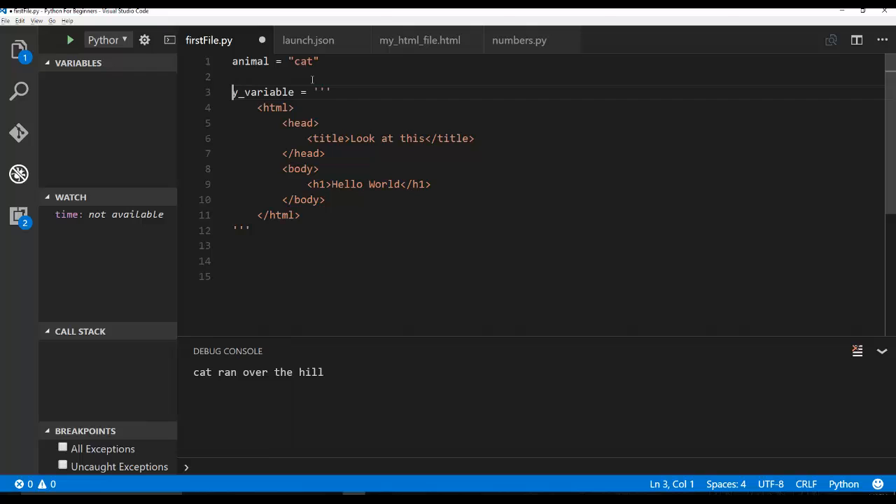
{"action": "type", "text": "e"}
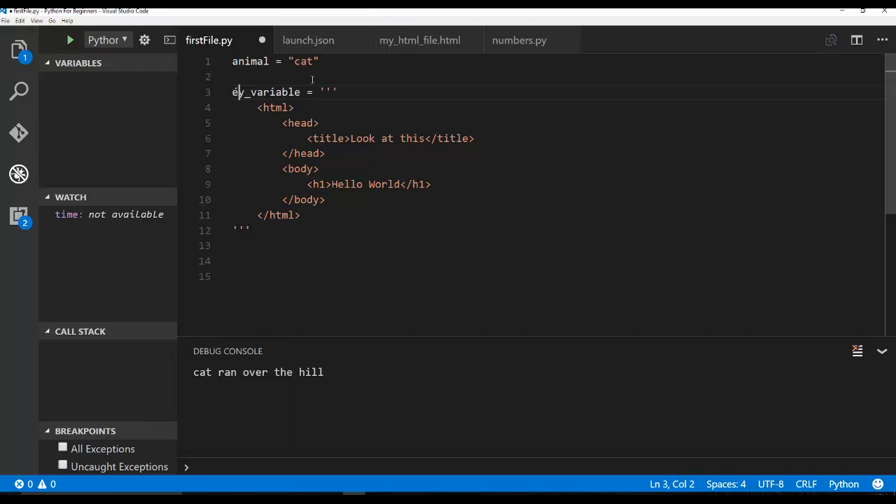
Collapse and expand the multi-line HTML string, then place the cursor after its closing quotes.
{"action": "left_click", "coordinate": [222, 92]}
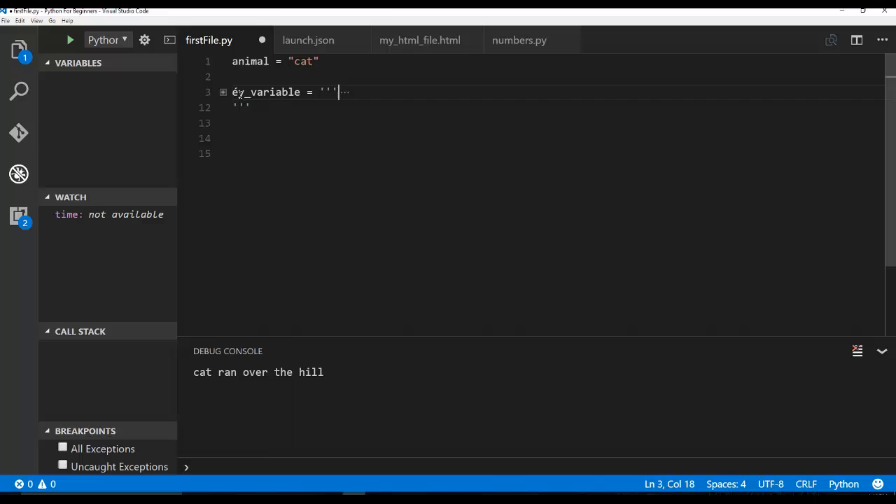
{"action": "left_click", "coordinate": [223, 91]}
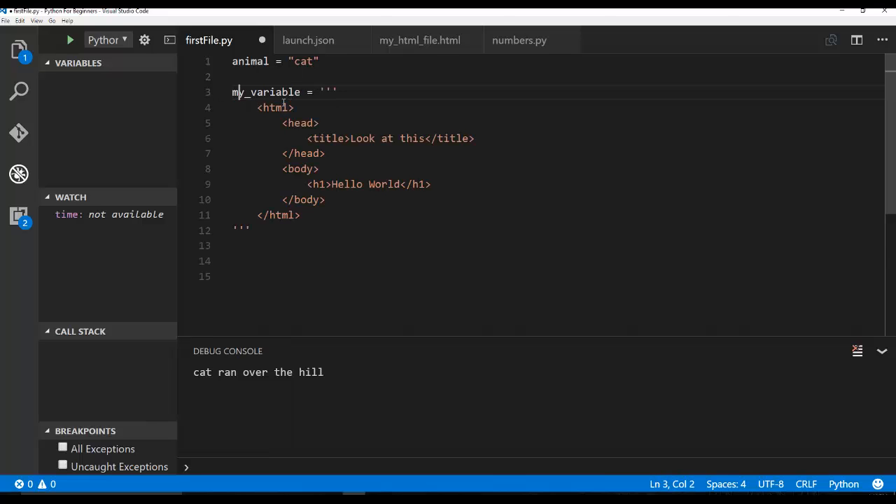
{"action": "left_click", "coordinate": [319, 123]}
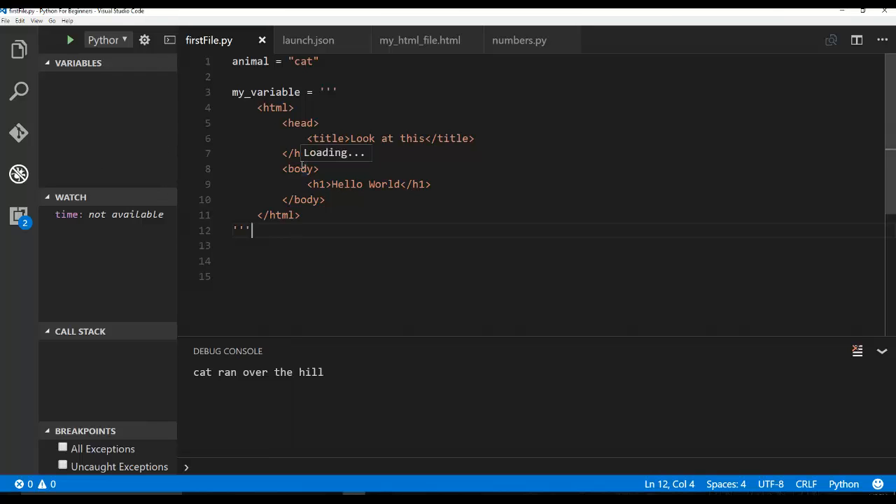
{"action": "mouse_move", "coordinate": [848, 321]}
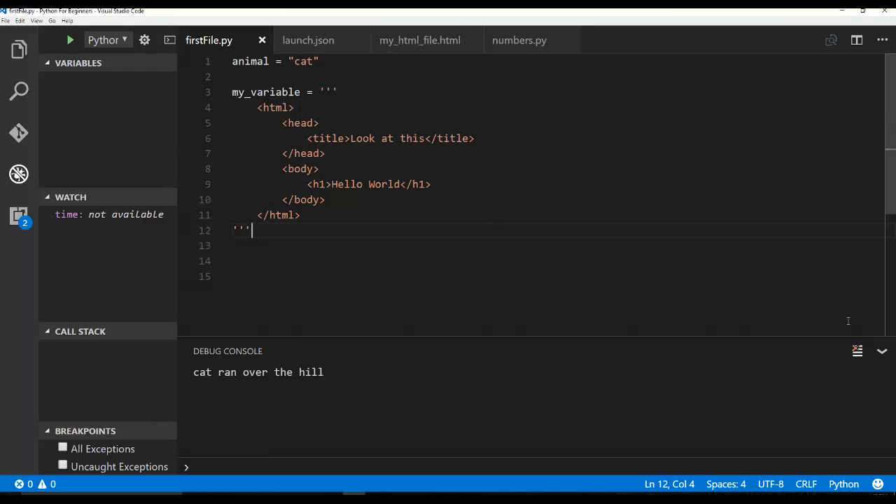